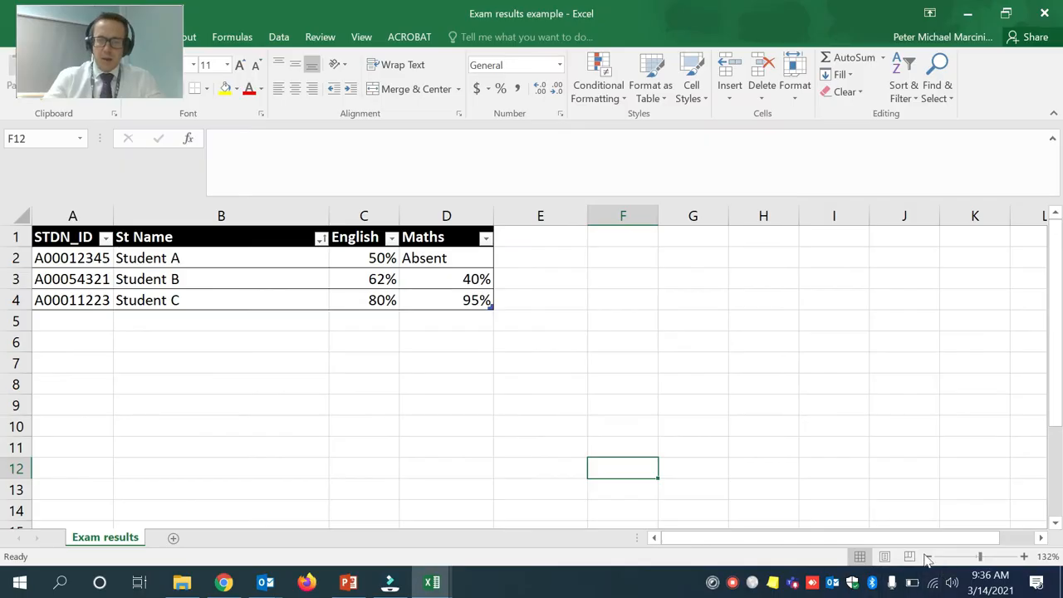
pyautogui.moveTo(313, 356)
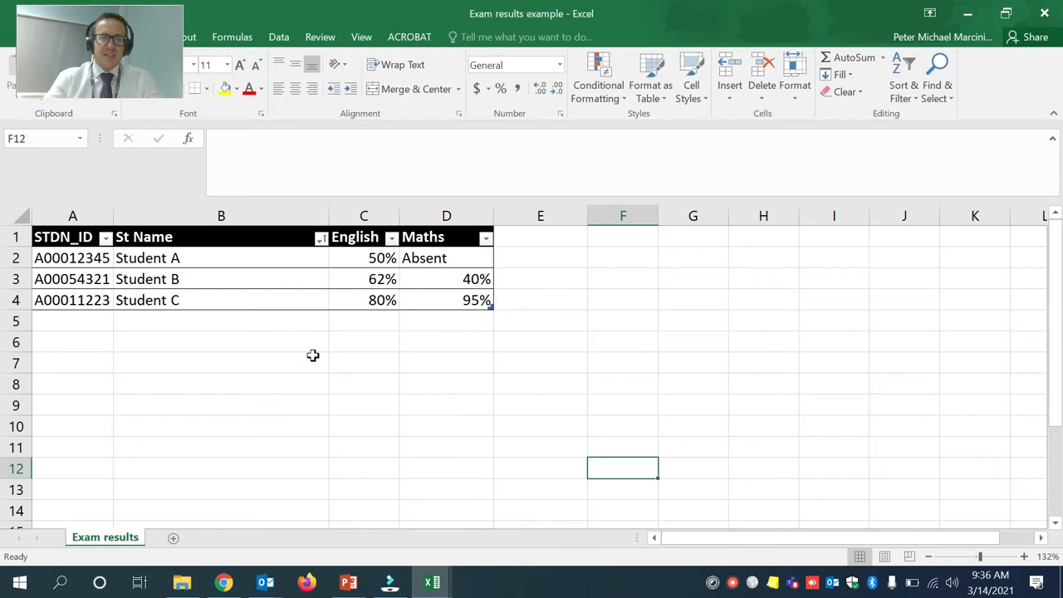
pyautogui.moveTo(323, 347)
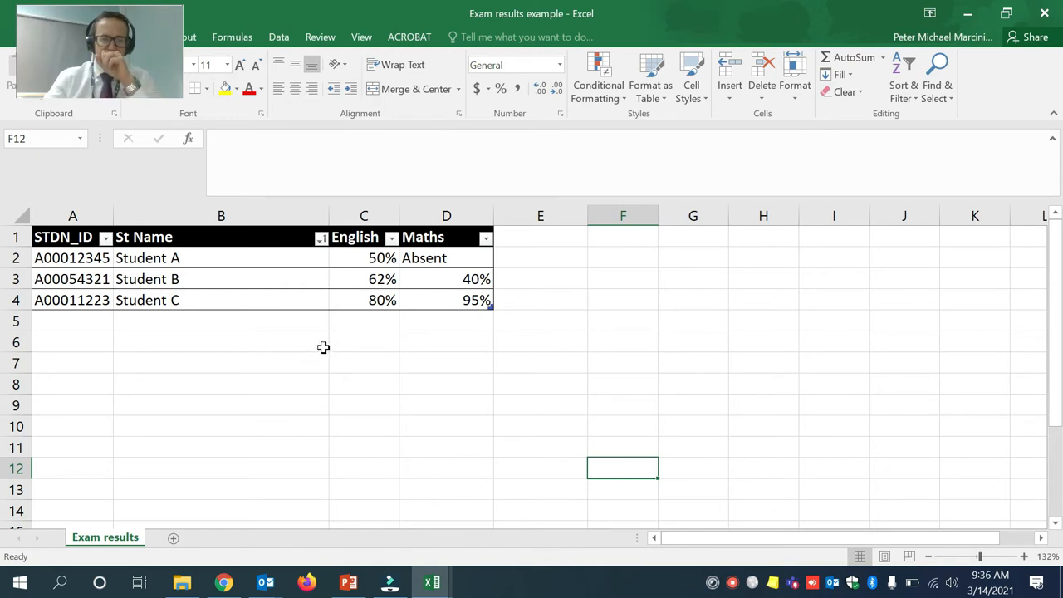
pyautogui.moveTo(131, 269)
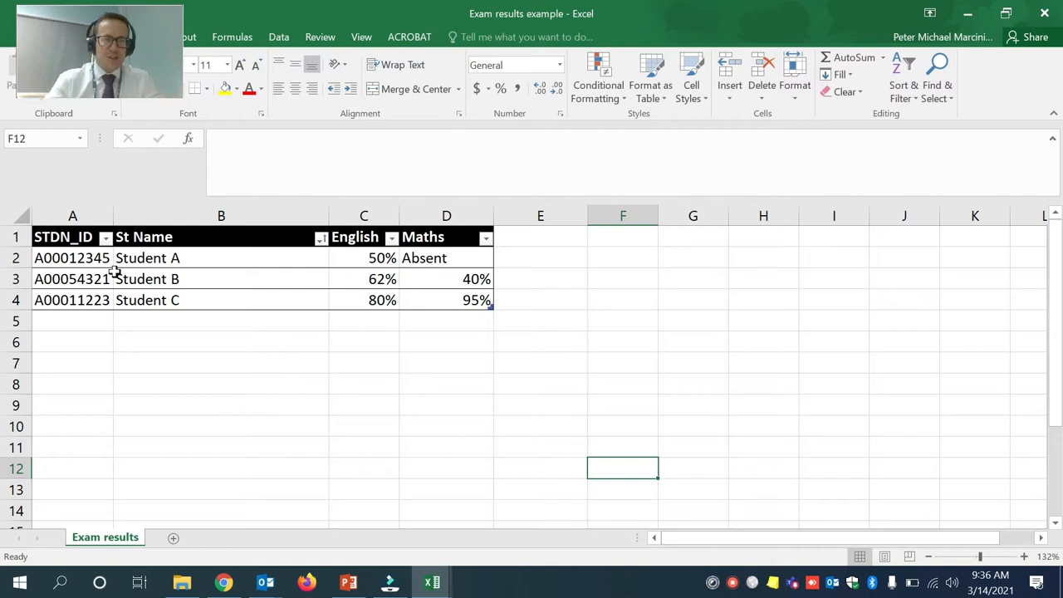
pyautogui.moveTo(151, 241)
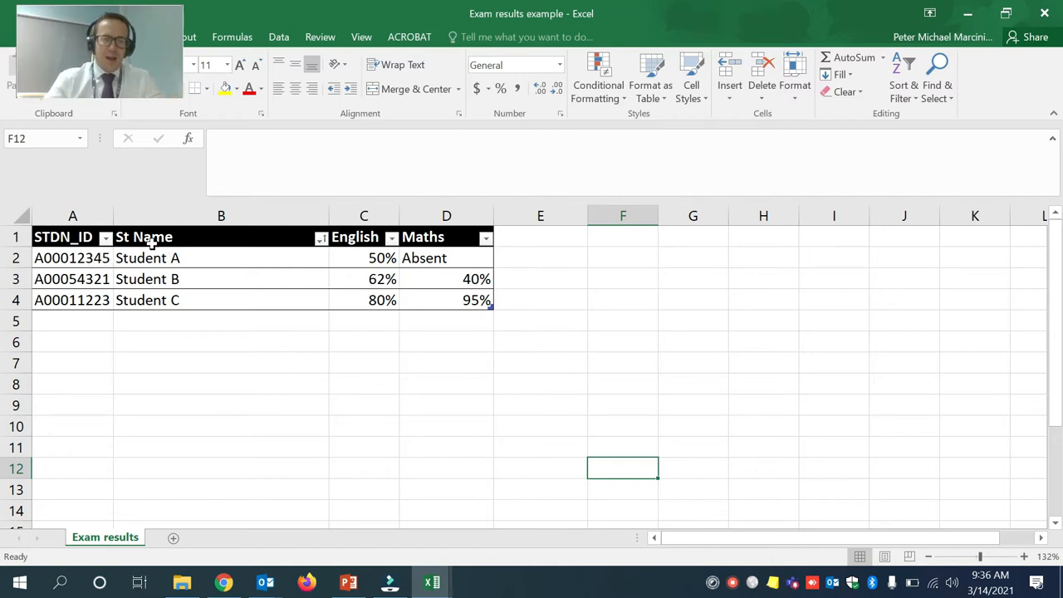
pyautogui.moveTo(370, 265)
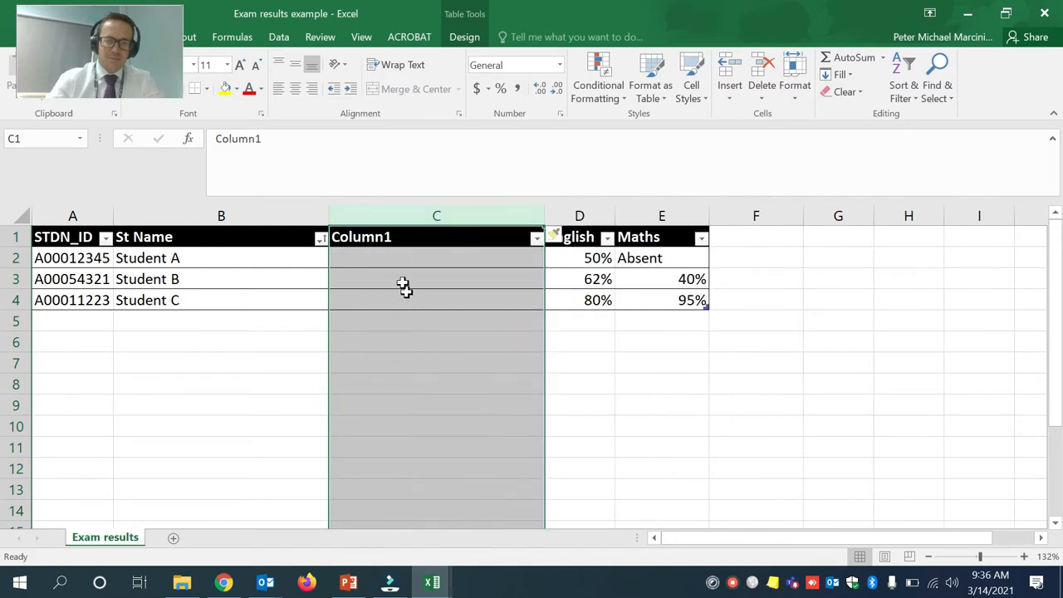
# Step: Head the new table column 'Attendance' and switch to the Attendance example workbook
pyautogui.write('Attendance')
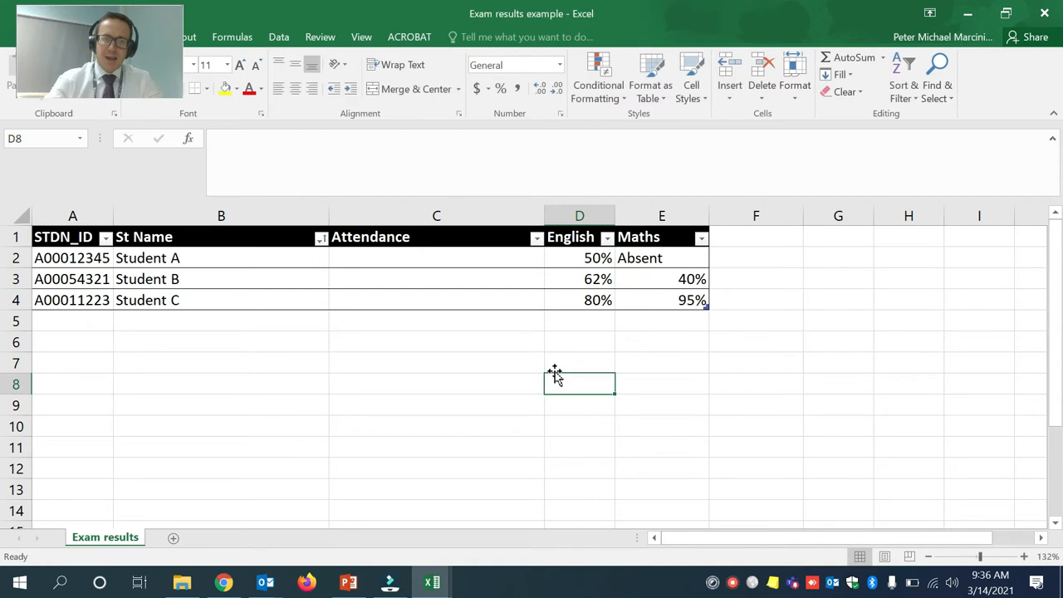
pyautogui.moveTo(461, 588)
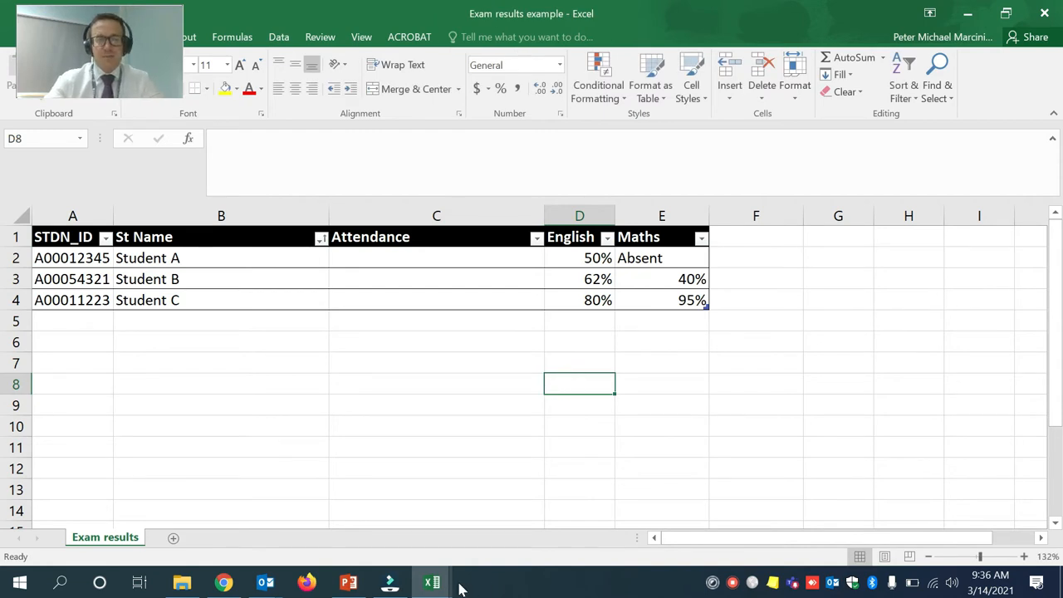
pyautogui.click(431, 581)
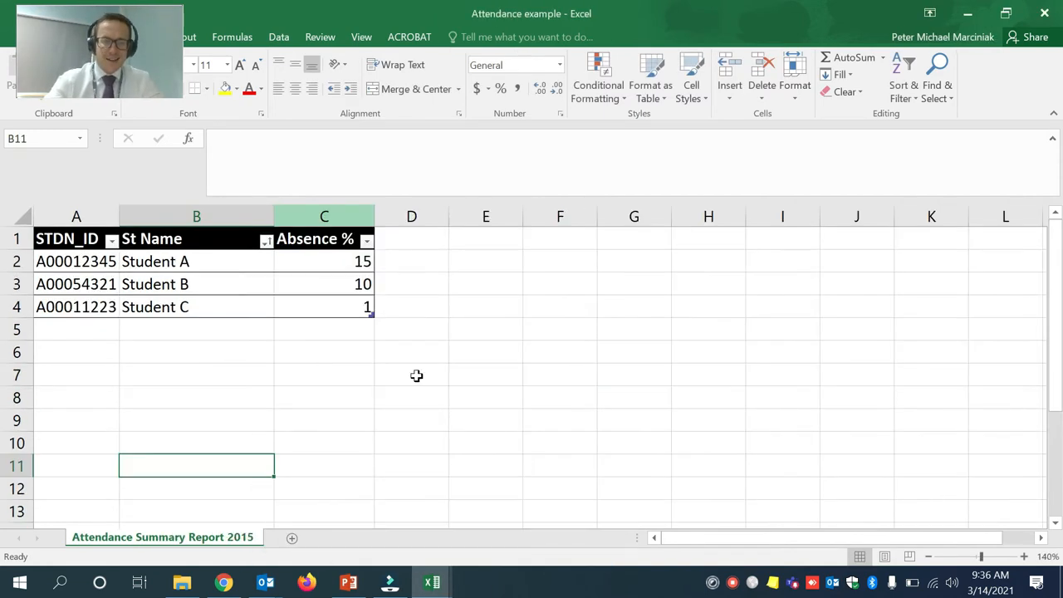
pyautogui.moveTo(177, 266)
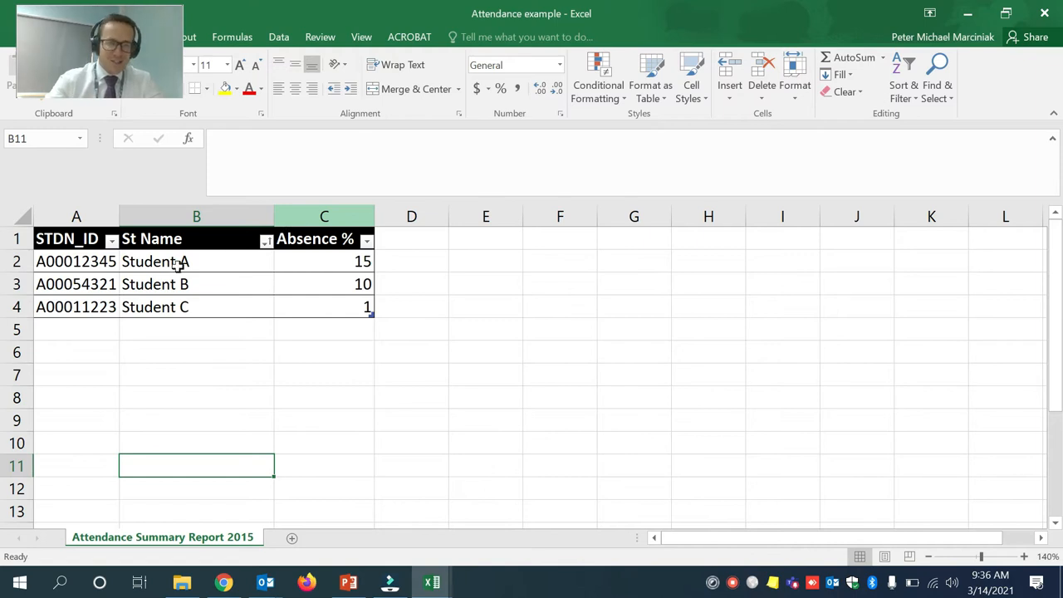
pyautogui.moveTo(223, 338)
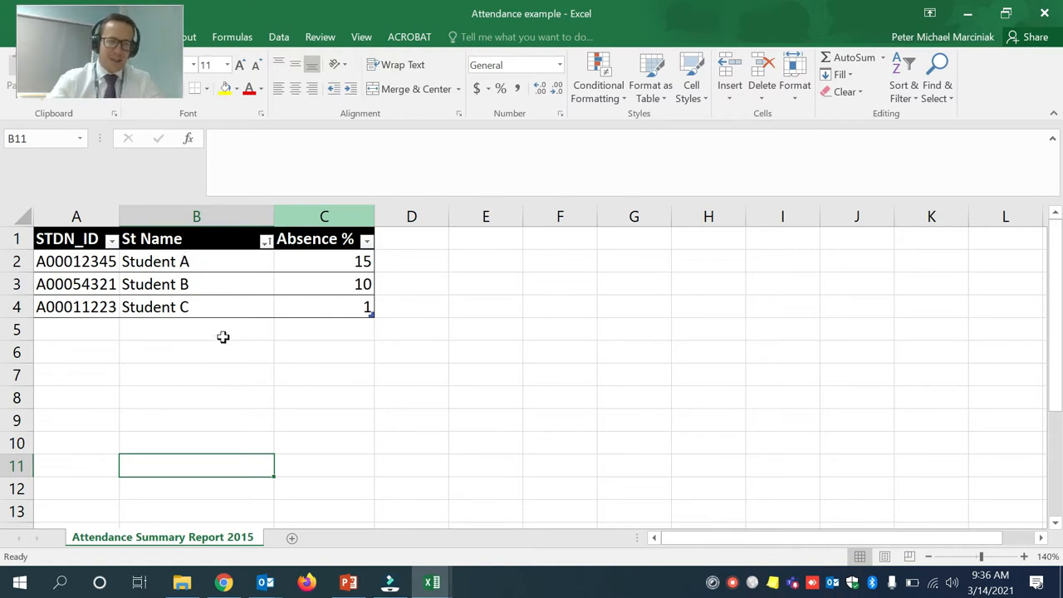
pyautogui.moveTo(347, 266)
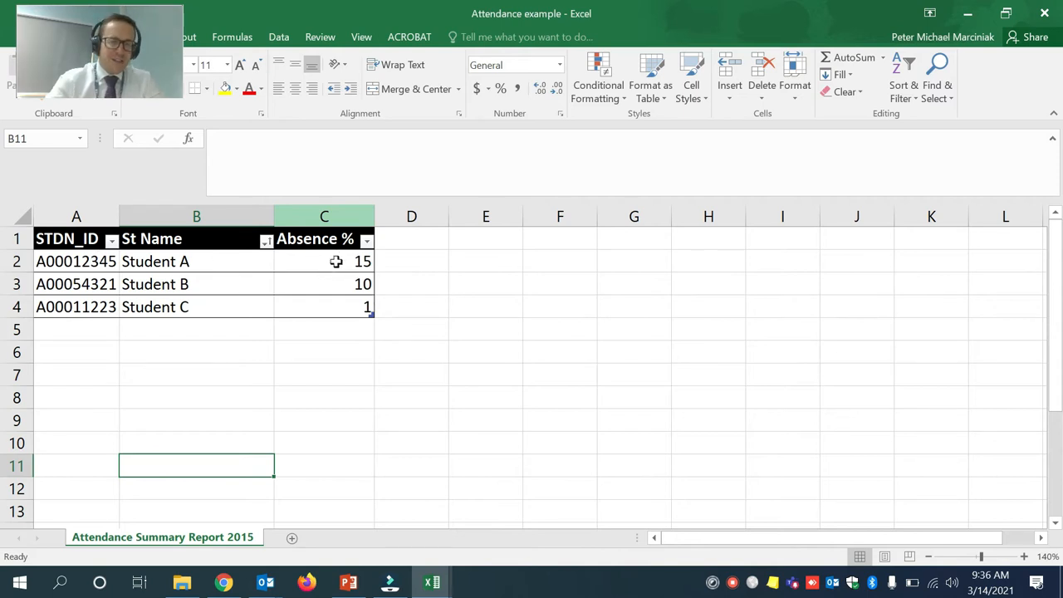
# Step: Inspect Student A's Absence % in C2, then select Student A's Attendance cell in Exam results
pyautogui.click(324, 260)
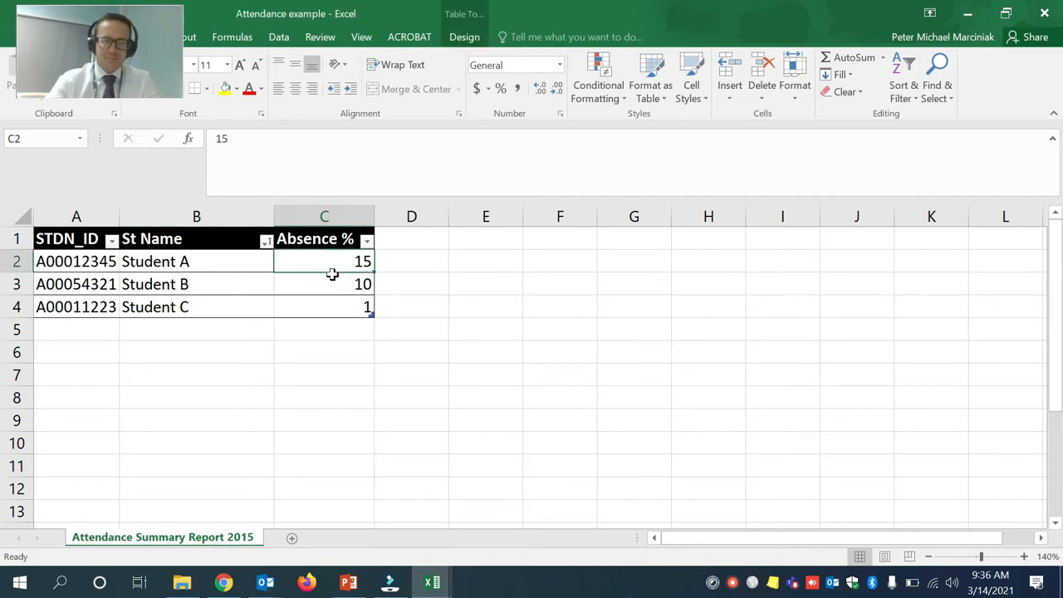
pyautogui.moveTo(343, 276)
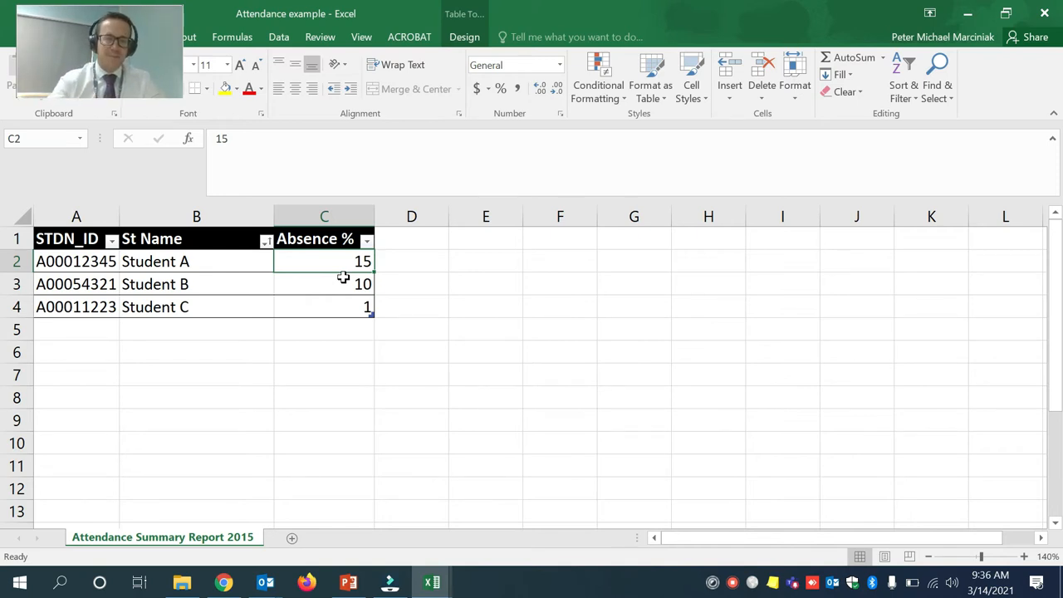
pyautogui.moveTo(431, 582)
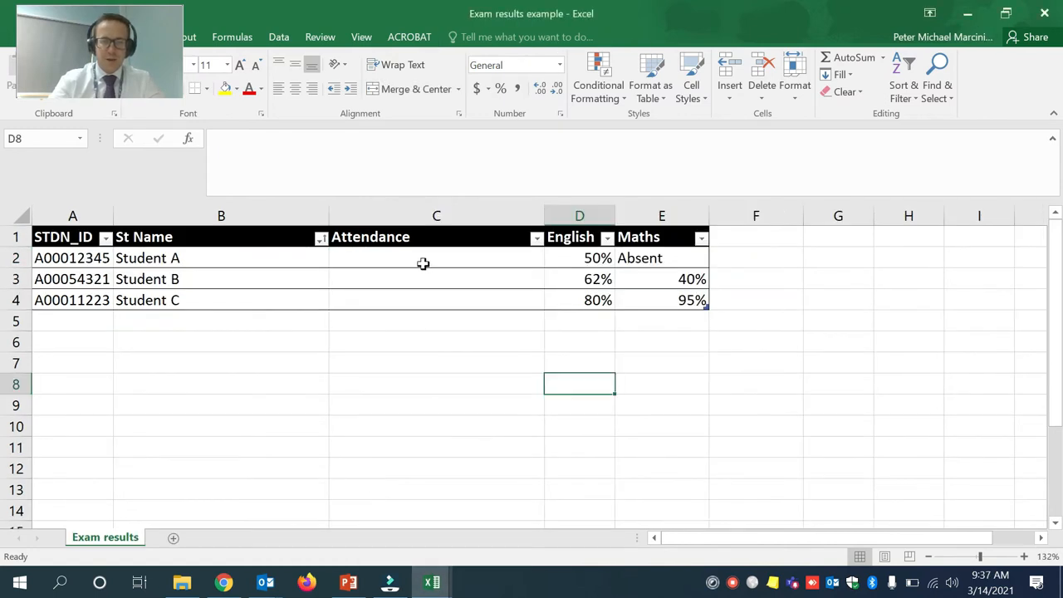
pyautogui.click(436, 258)
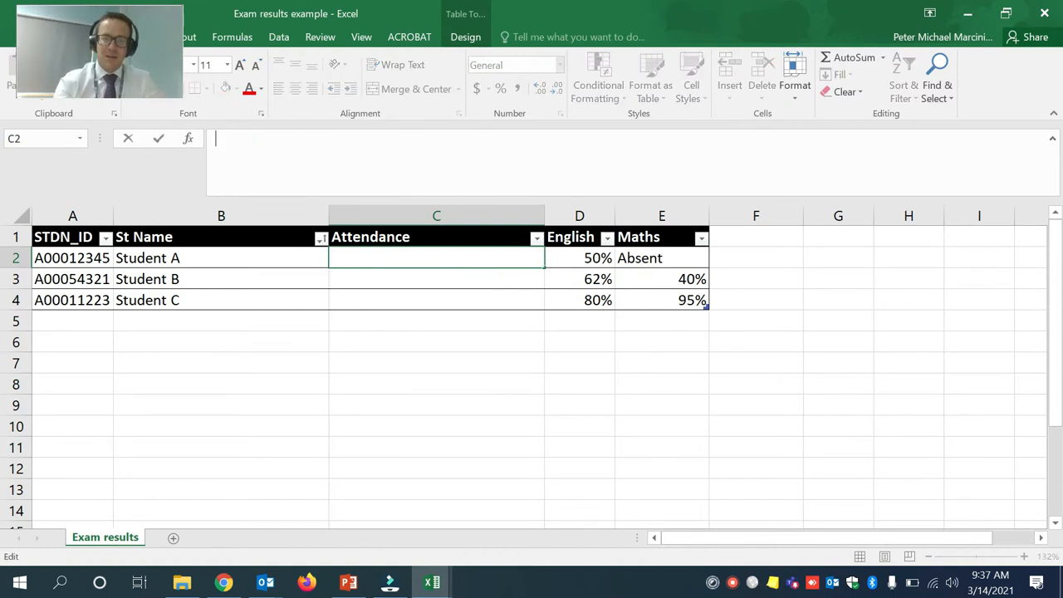
# Step: Enter =VLOOKUP( in Student A's Attendance cell using [@[STDN_ID]] as the lookup value
pyautogui.write('+')
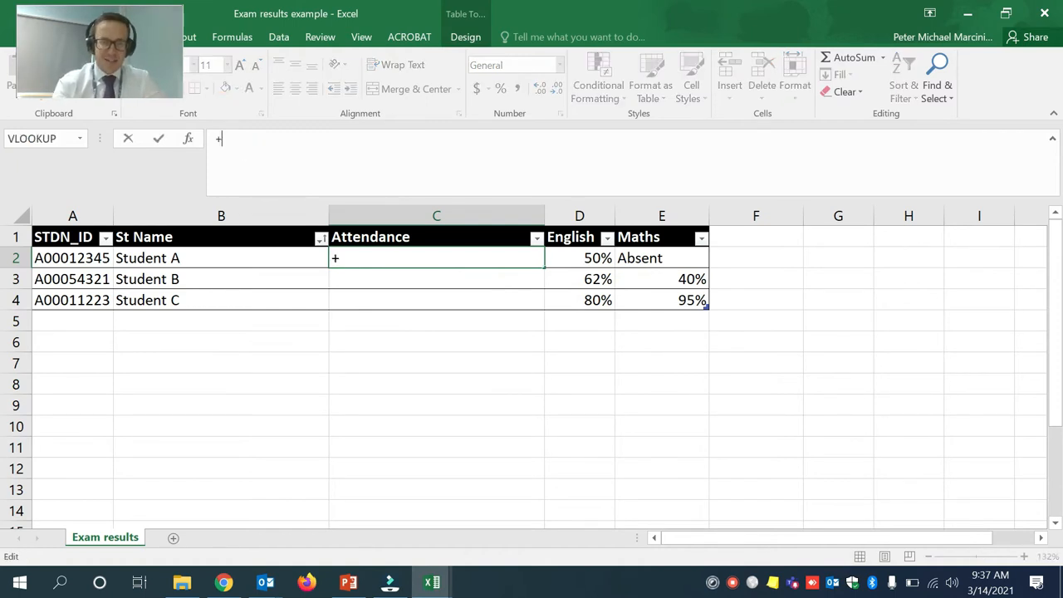
pyautogui.write('=VLO')
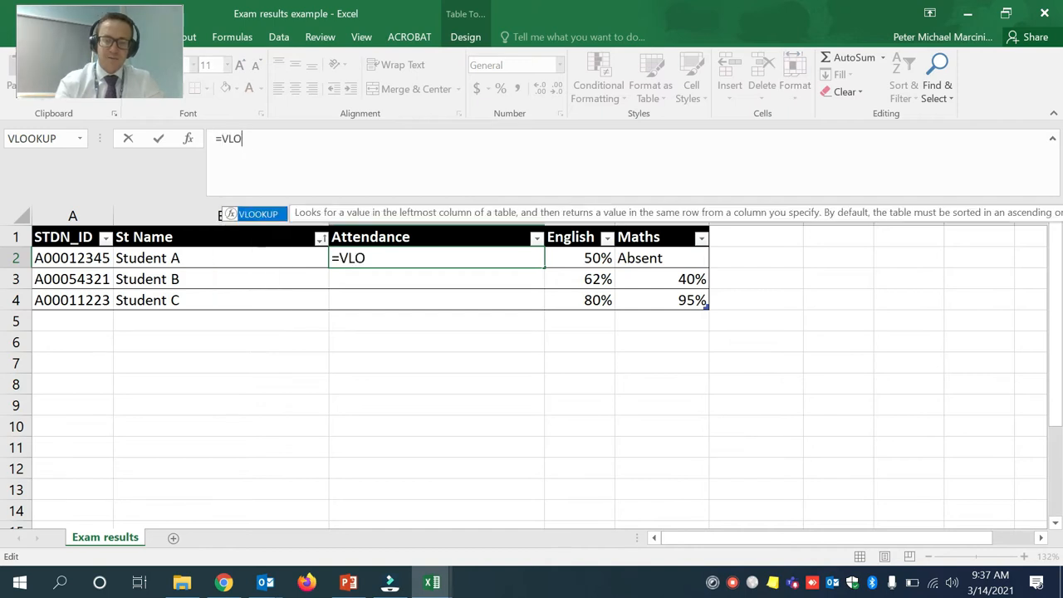
pyautogui.write('OKUP')
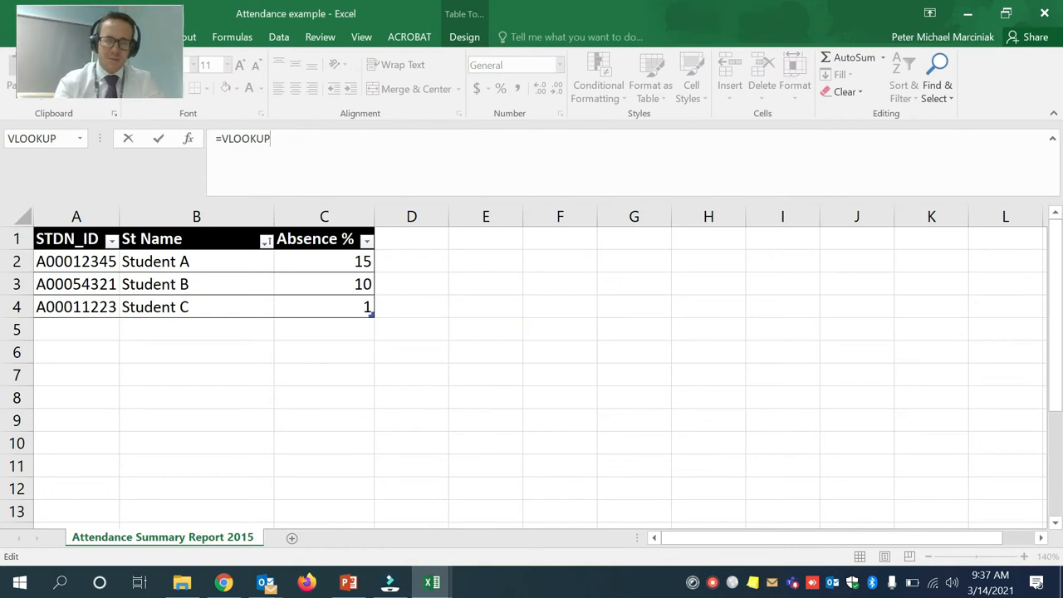
pyautogui.write('(')
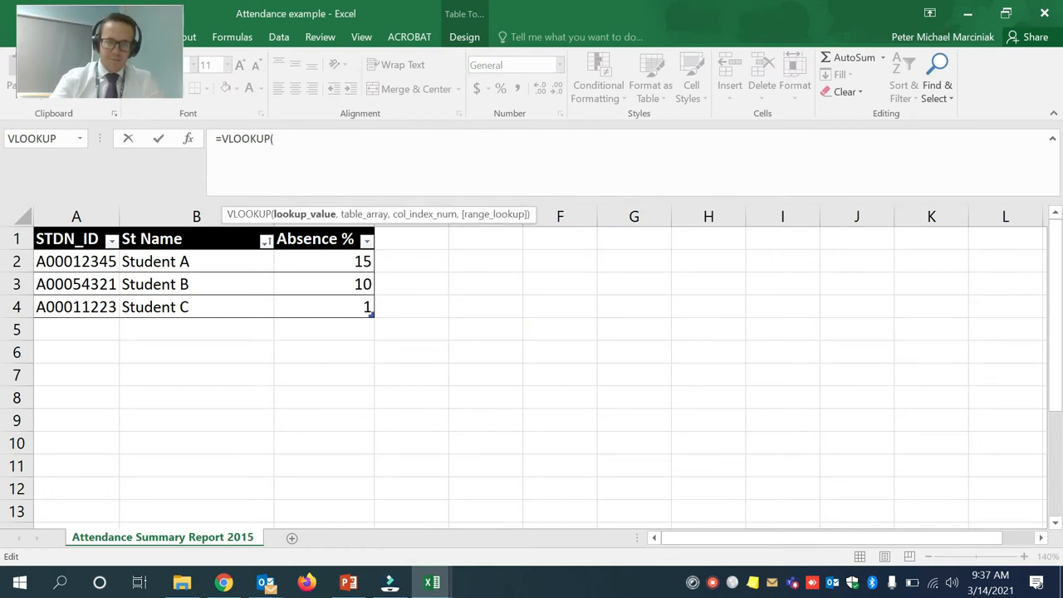
pyautogui.moveTo(431, 581)
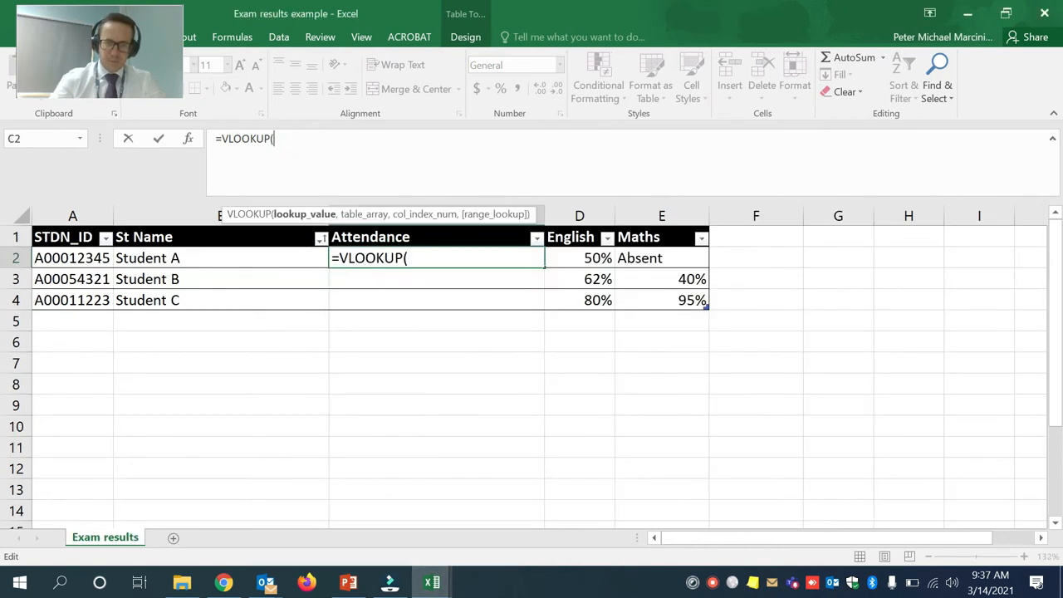
pyautogui.click(73, 258)
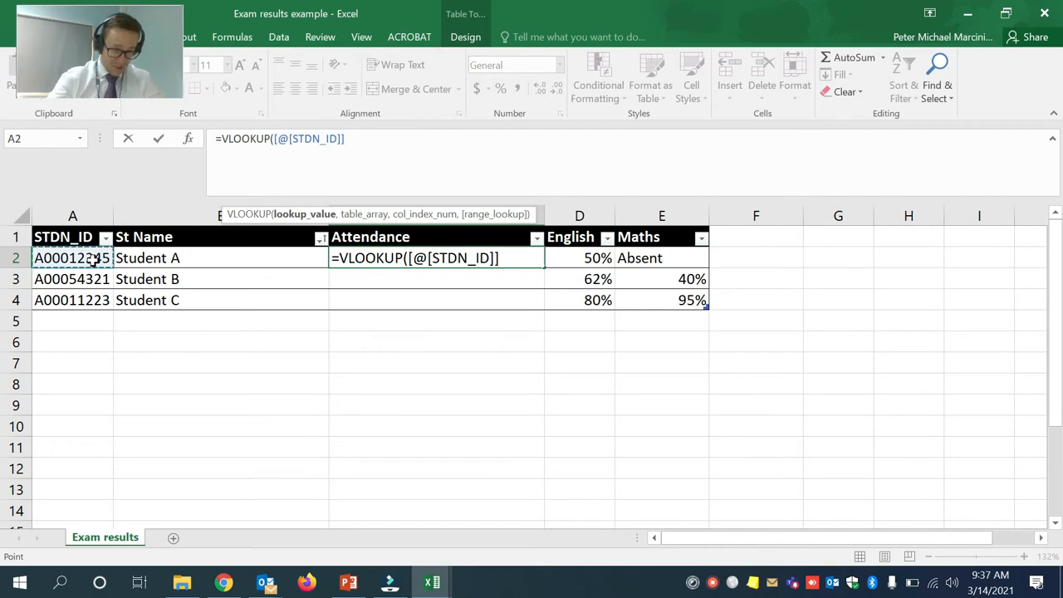
pyautogui.write(',')
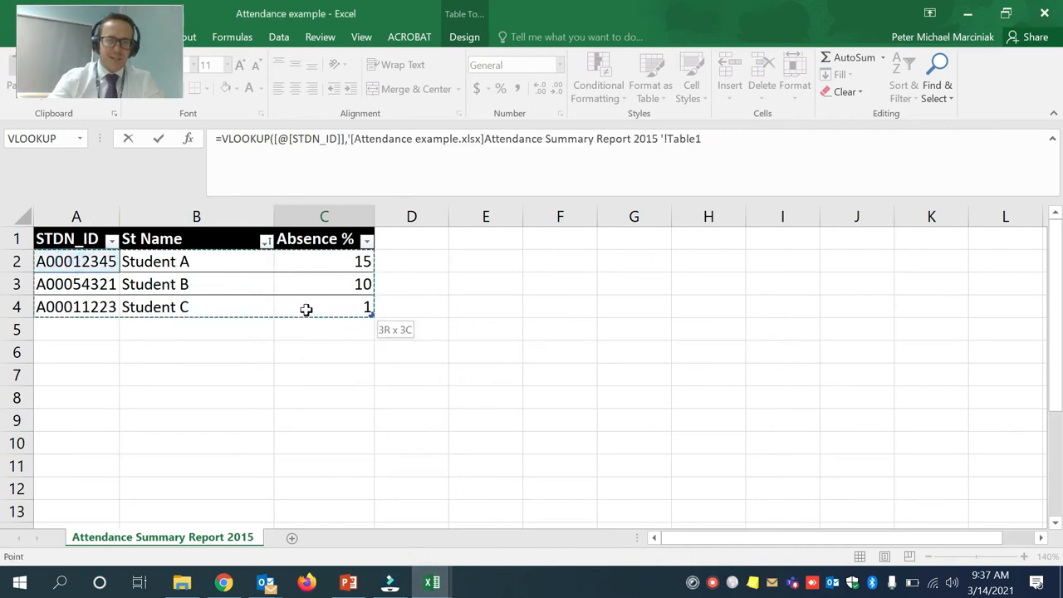
pyautogui.moveTo(283, 297)
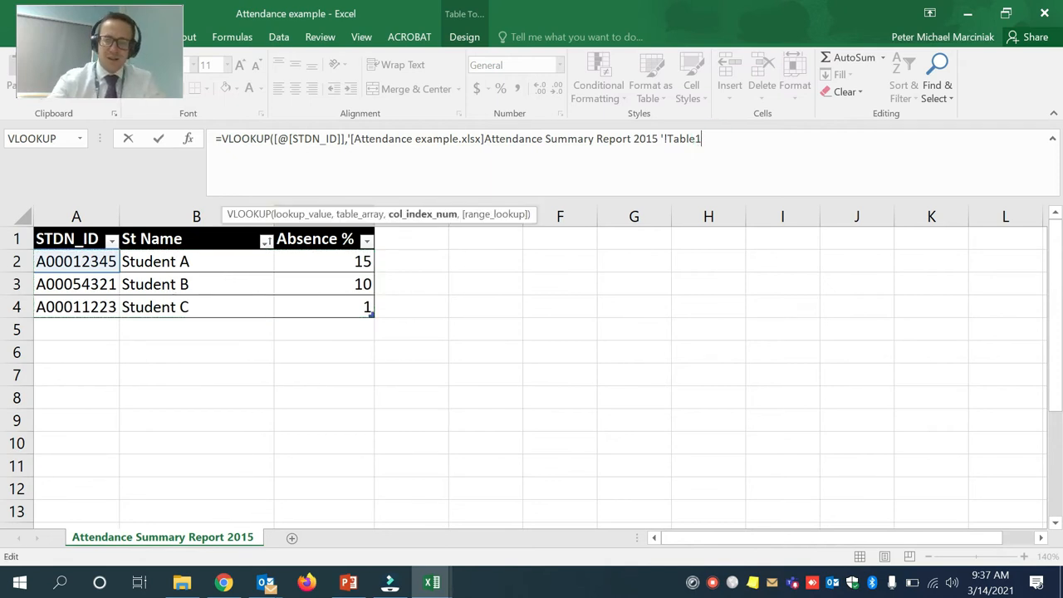
# Step: Complete the VLOOKUP with Table1, column 3 and FALSE, showing 15, 10 and 1
pyautogui.write(',')
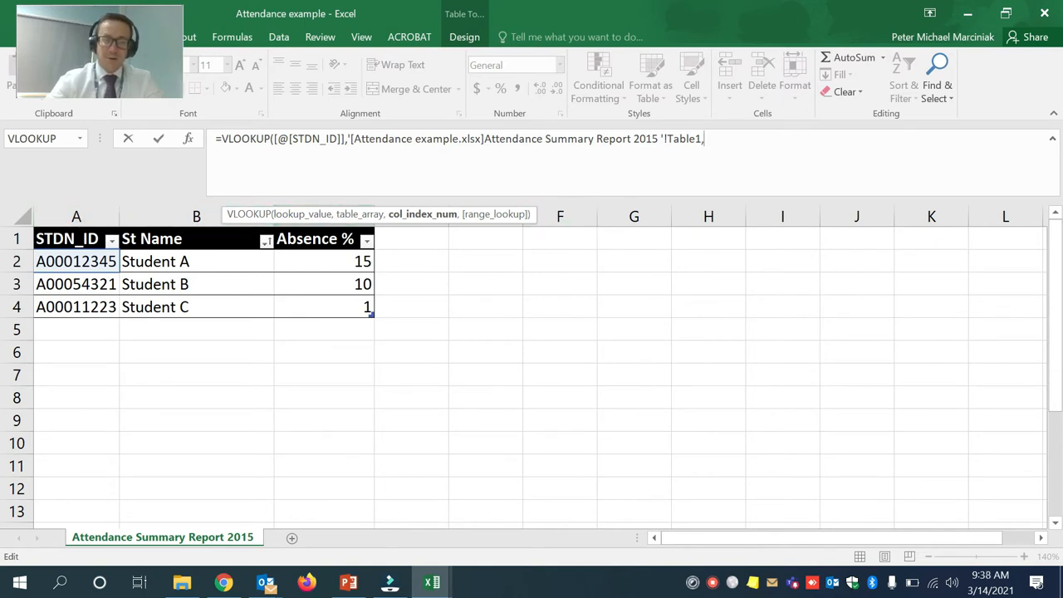
pyautogui.write('3')
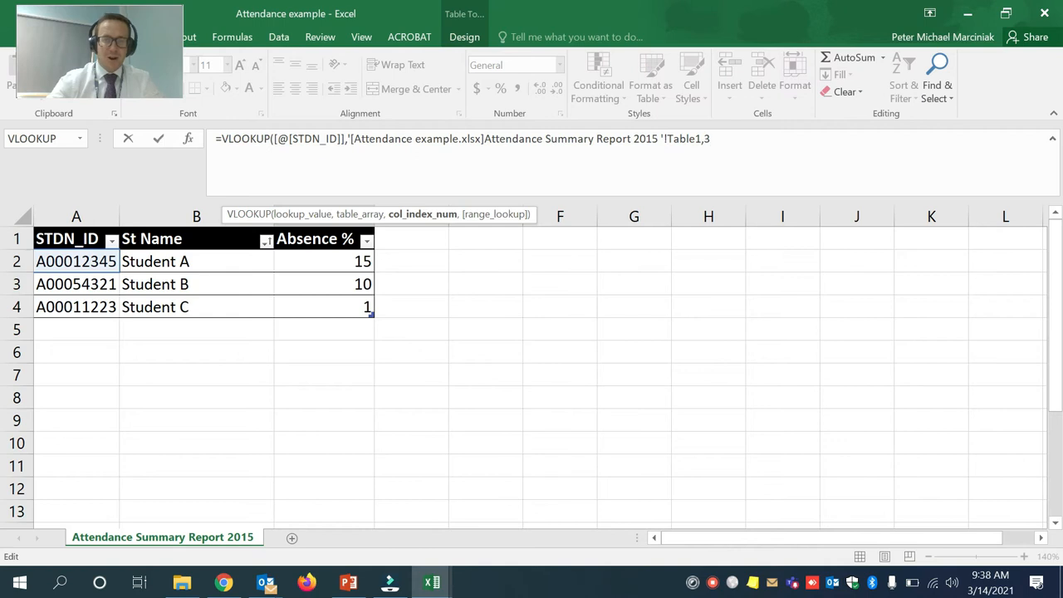
pyautogui.write(',')
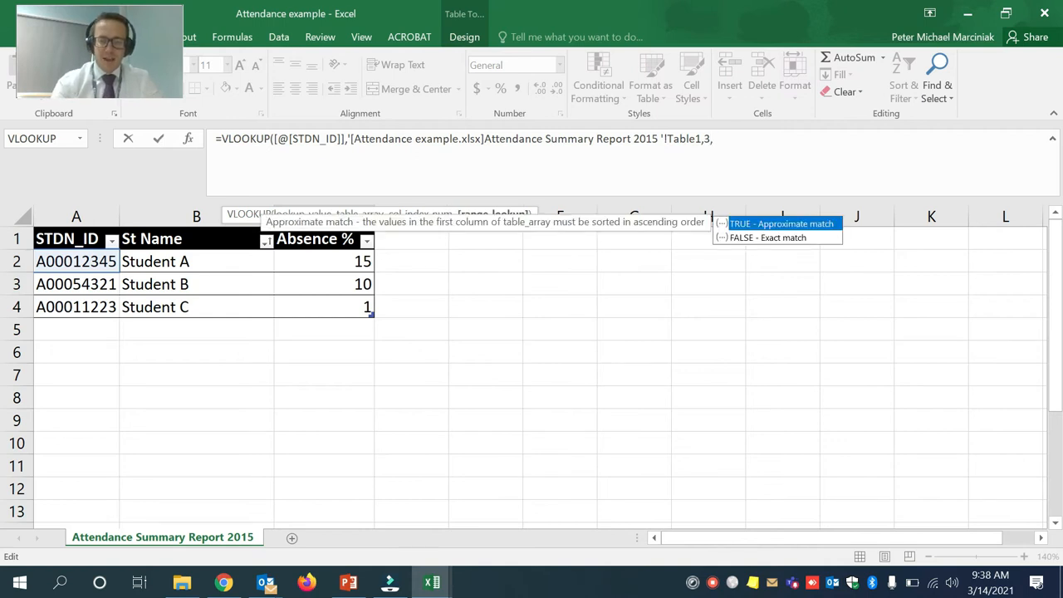
pyautogui.write('F')
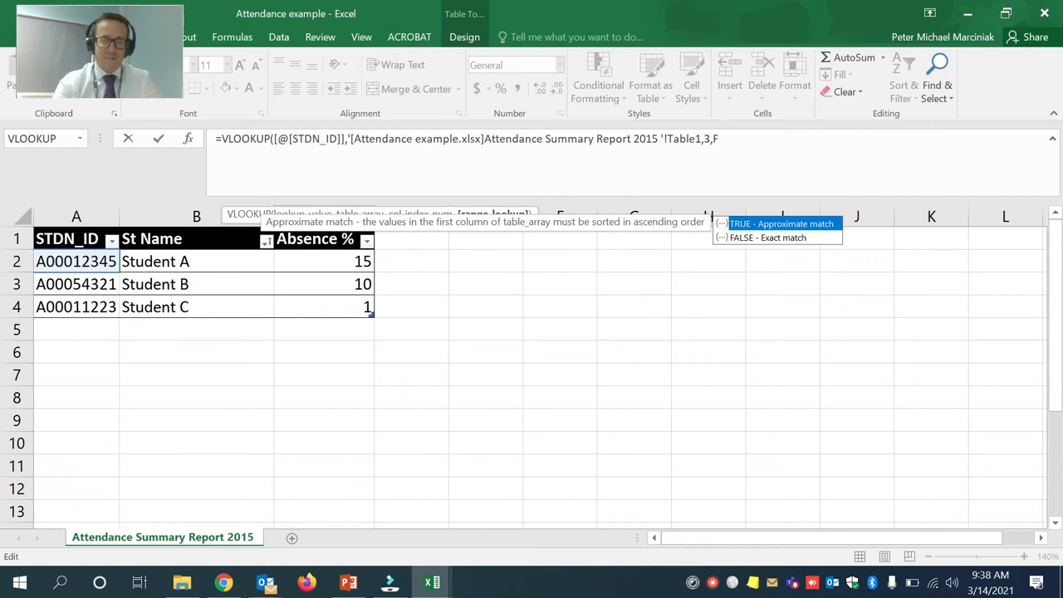
pyautogui.write('ALSE)')
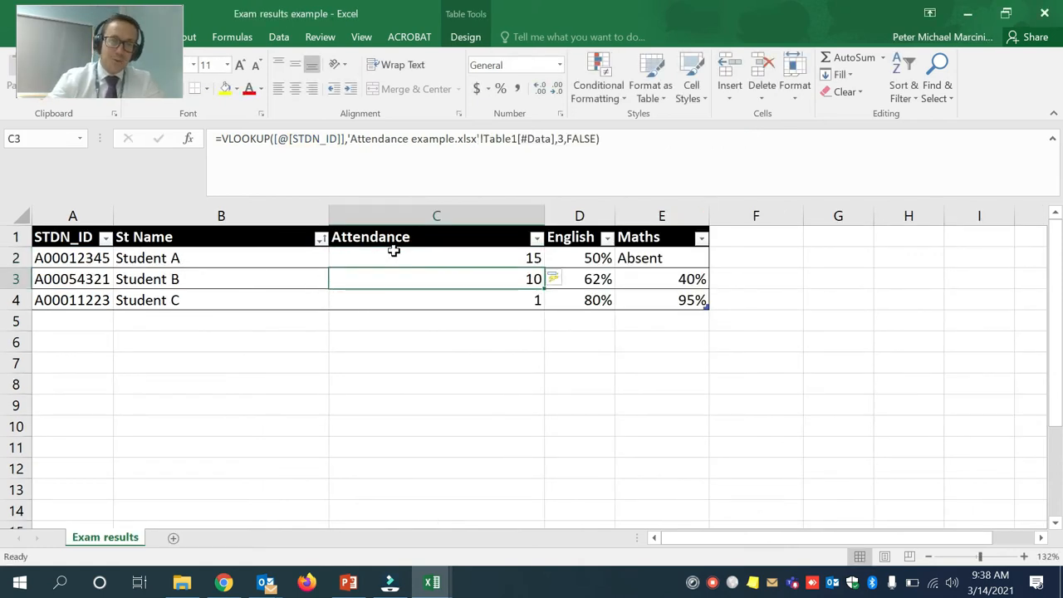
# Step: Select the English column (column D) to insert a column before it
pyautogui.click(579, 258)
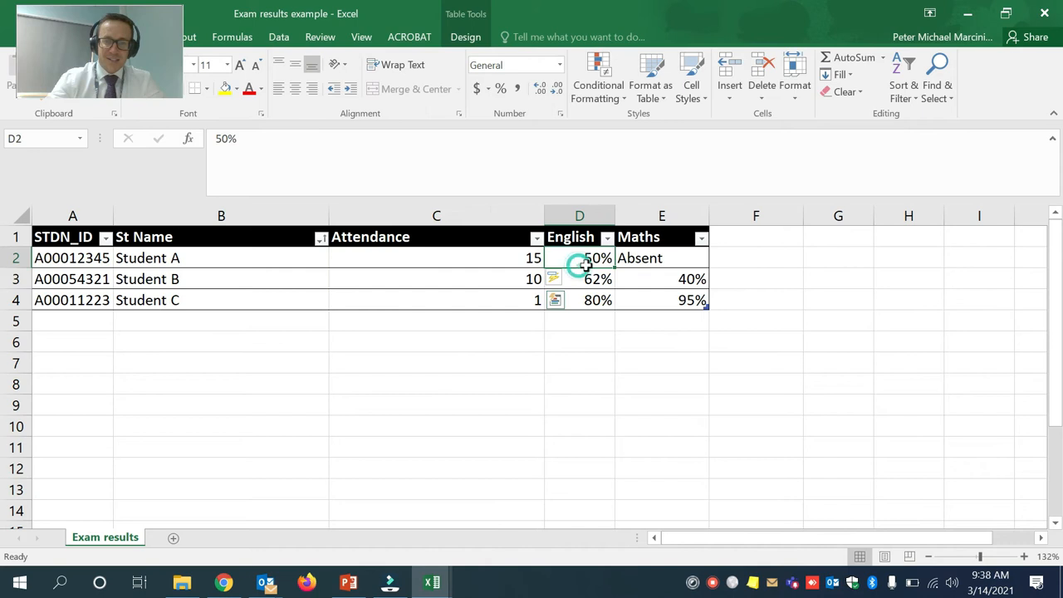
pyautogui.click(436, 258)
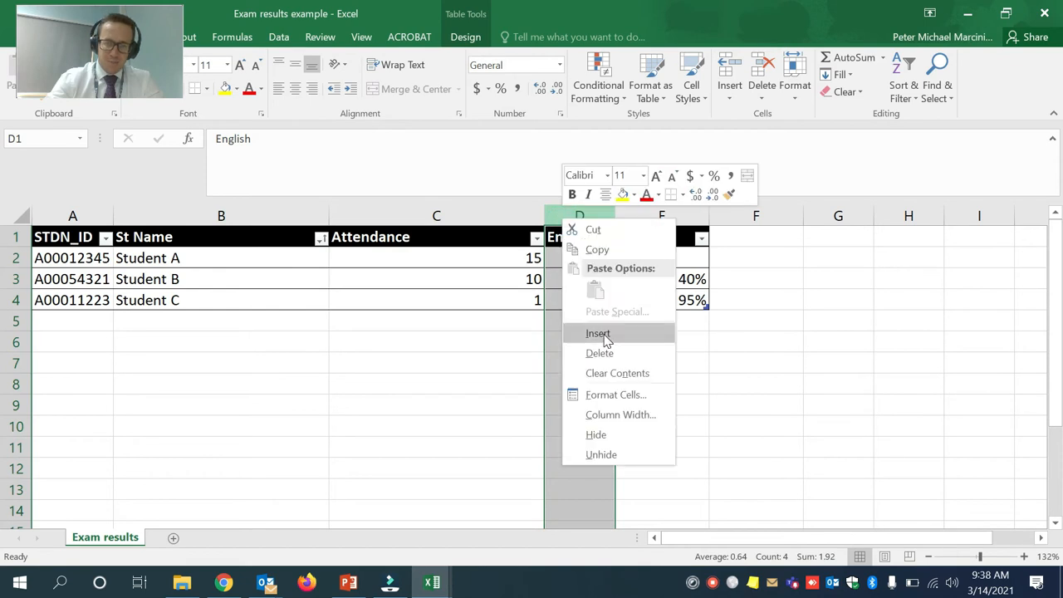
# Step: Copy the Attendance figures 15, 10 and 1 and paste them as values into Column1
pyautogui.click(598, 333)
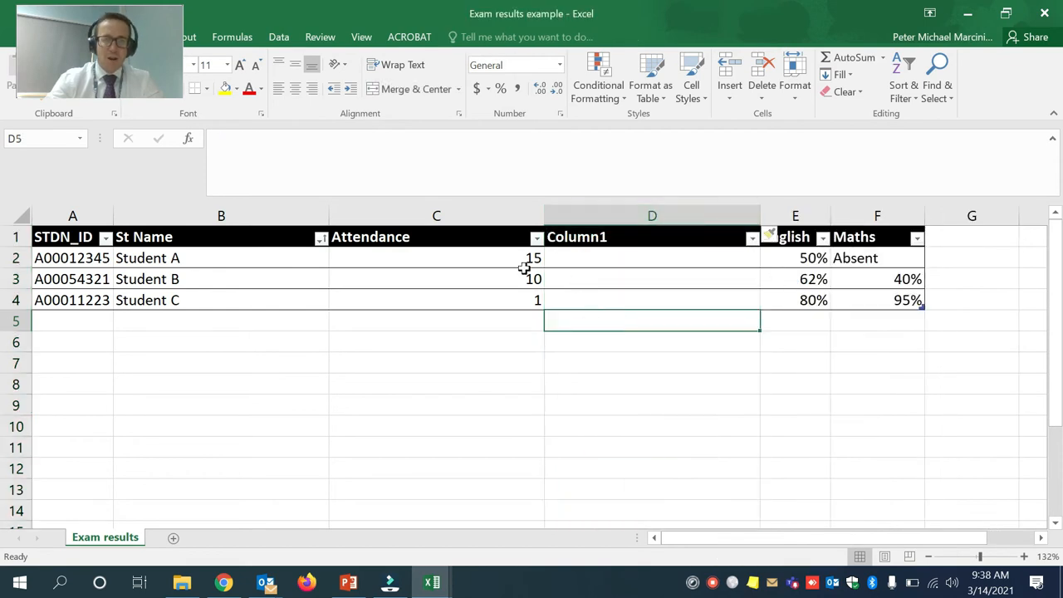
pyautogui.rightClick(436, 278)
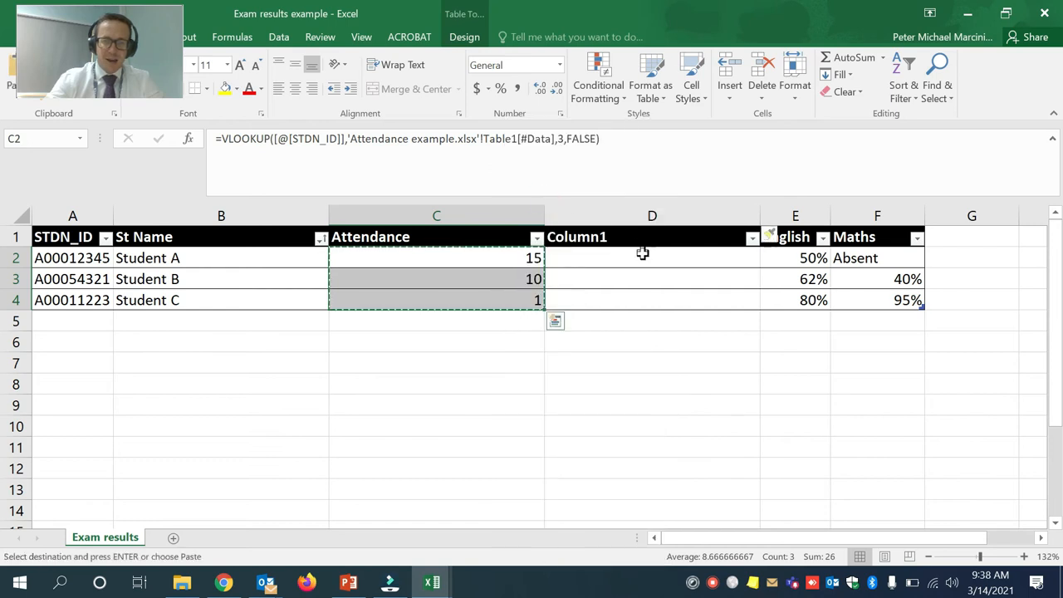
pyautogui.click(555, 320)
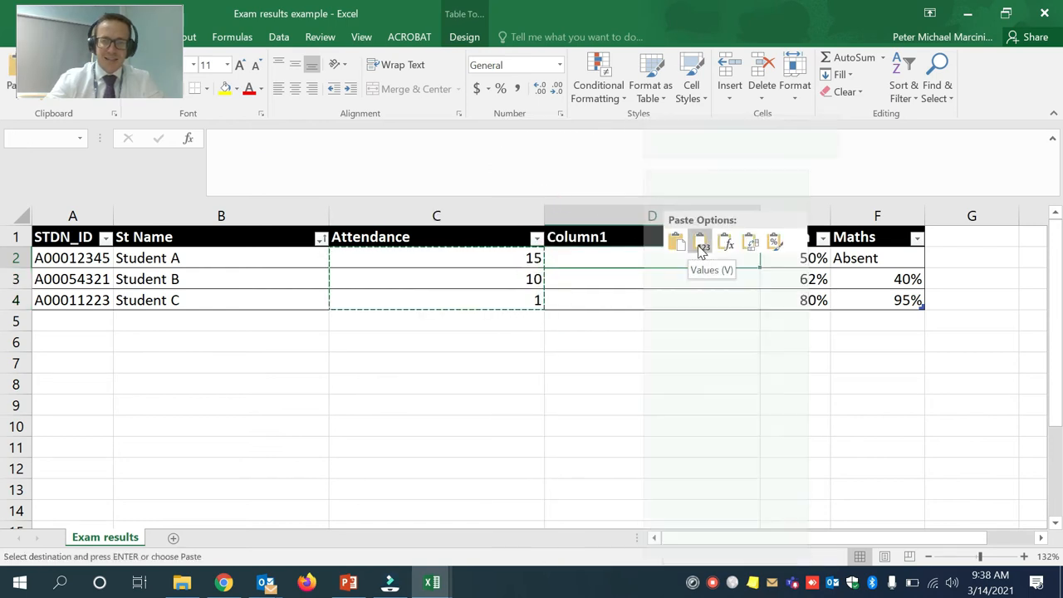
pyautogui.click(704, 242)
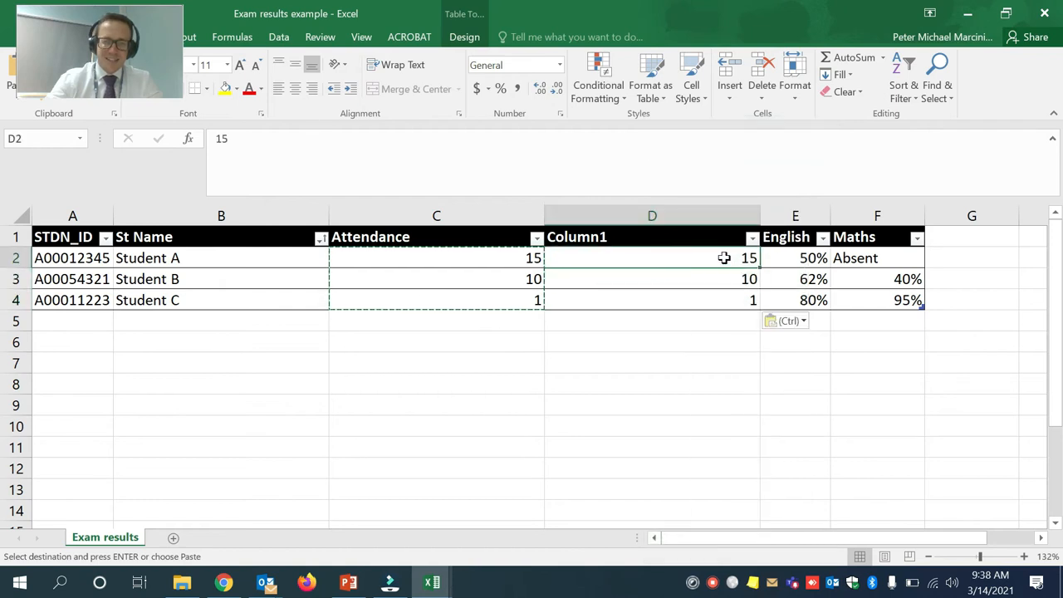
pyautogui.moveTo(470, 272)
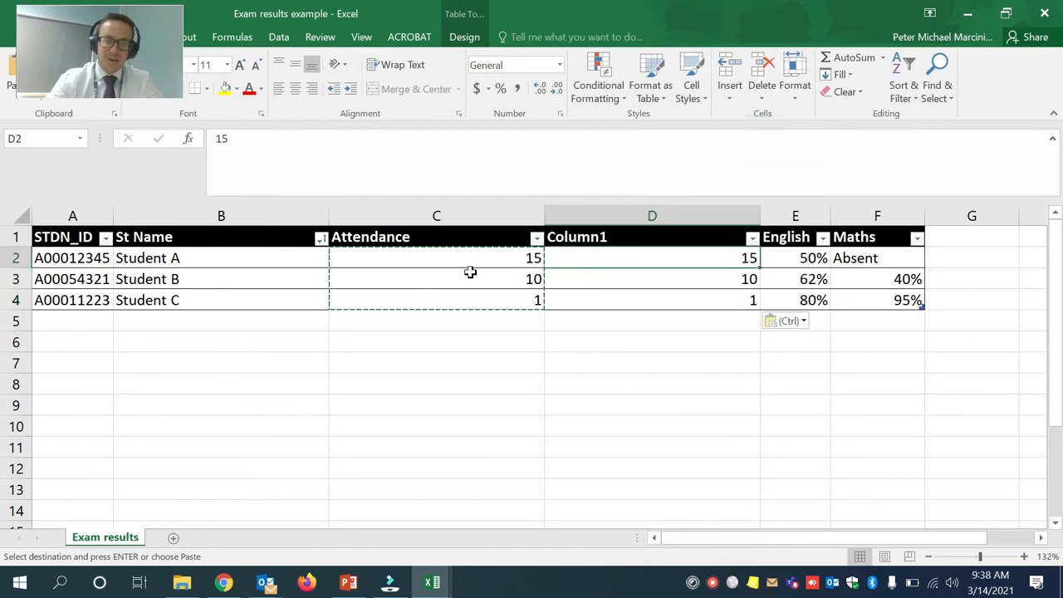
# Step: Check the VLOOKUP formulas behind Students A, B and C's Attendance cells
pyautogui.click(436, 257)
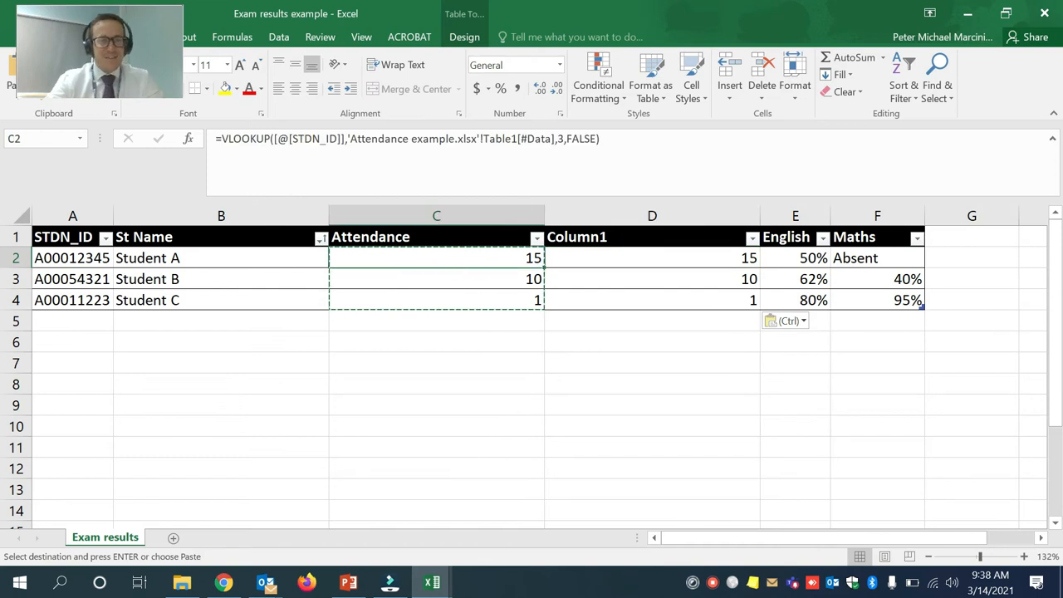
pyautogui.click(436, 278)
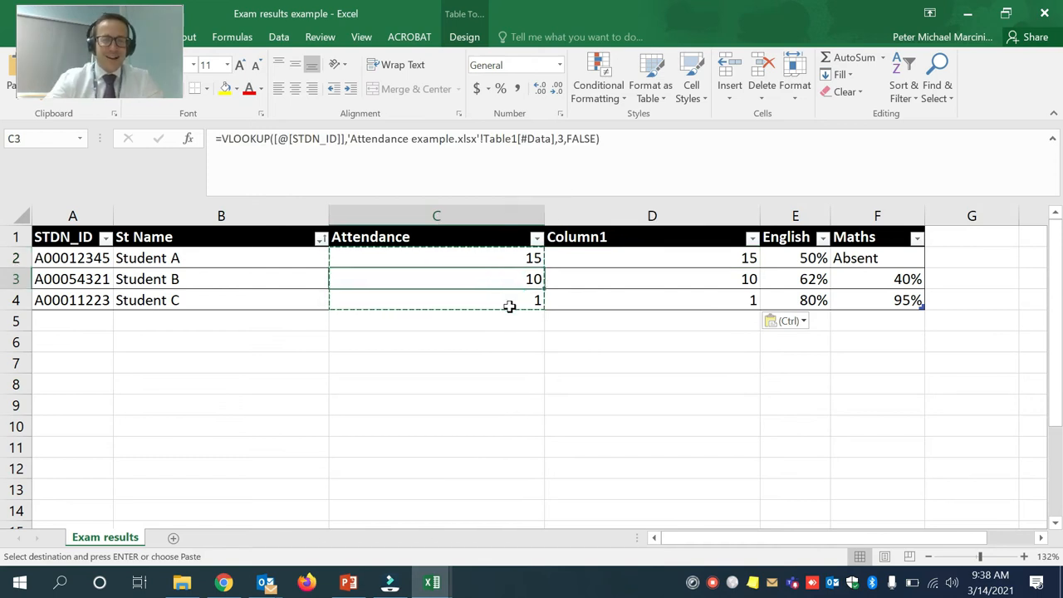
pyautogui.click(436, 300)
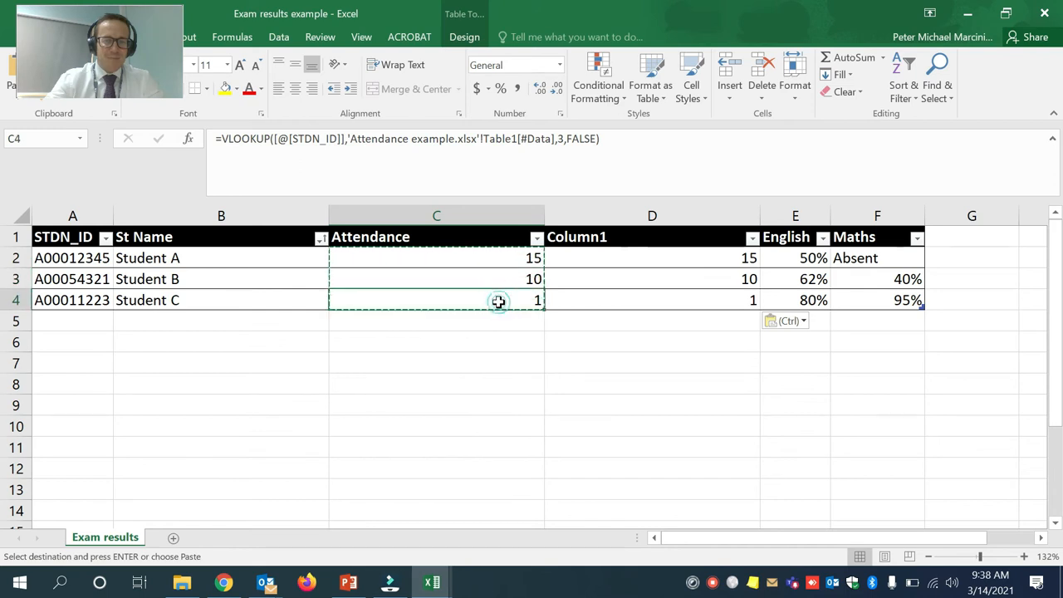
pyautogui.click(436, 258)
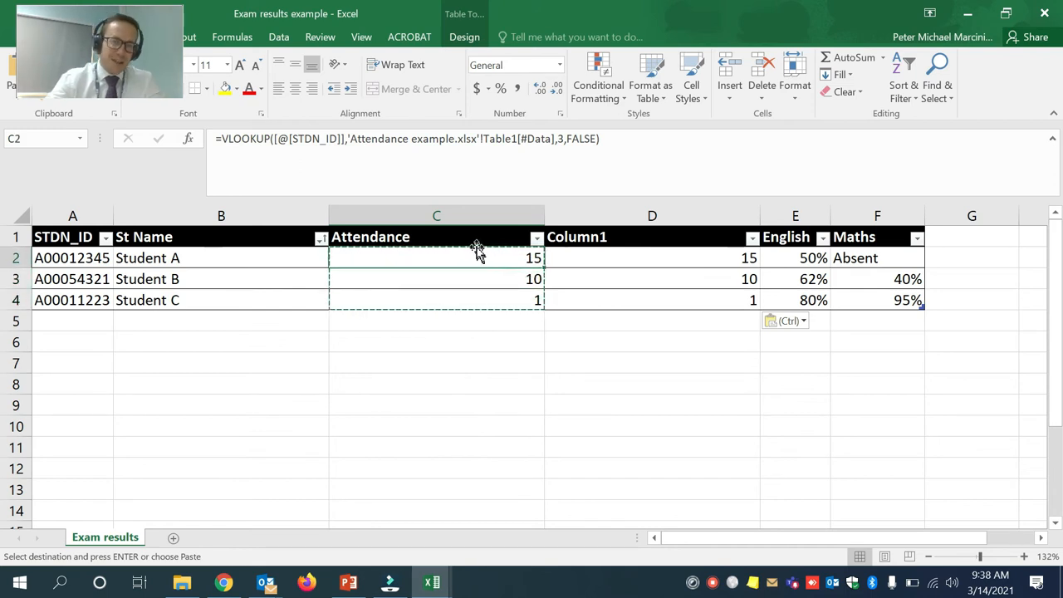
# Step: Delete the formula Attendance column and rename the values column header 'Attendance'
pyautogui.rightClick(436, 237)
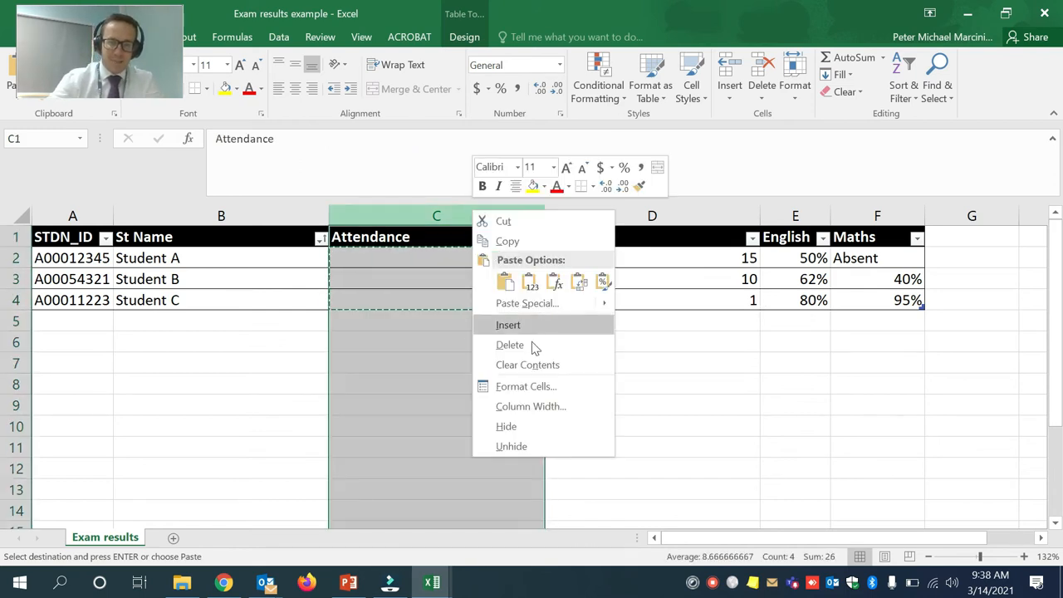
pyautogui.click(510, 345)
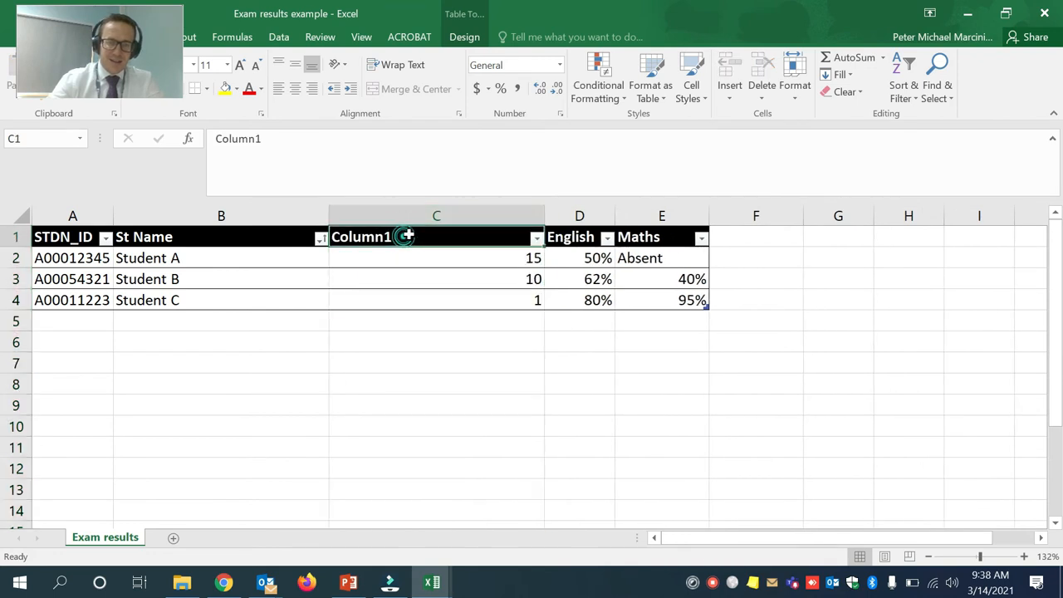
pyautogui.write('Attendance')
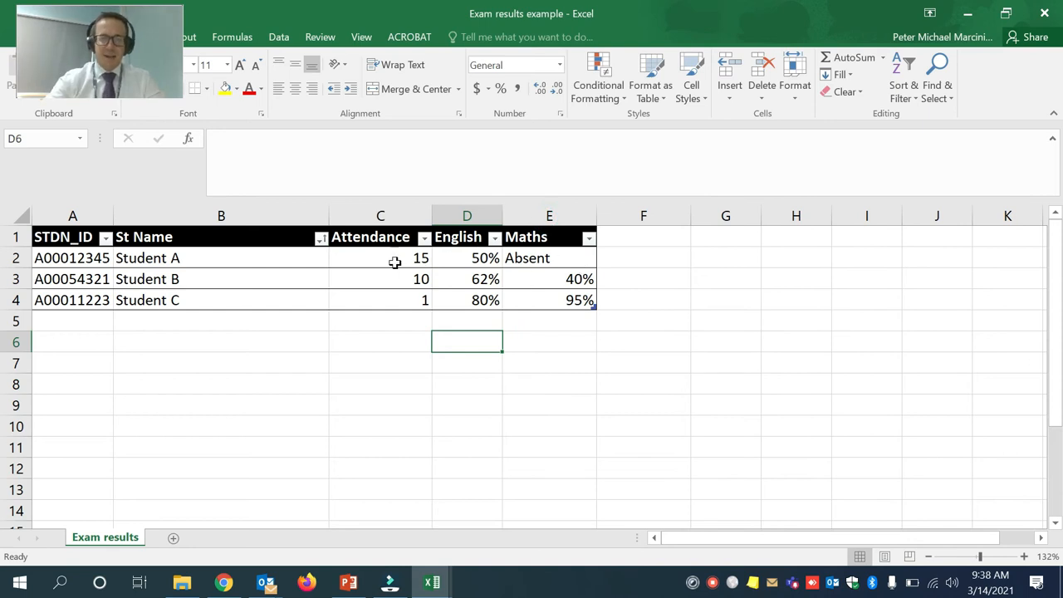
pyautogui.moveTo(562, 268)
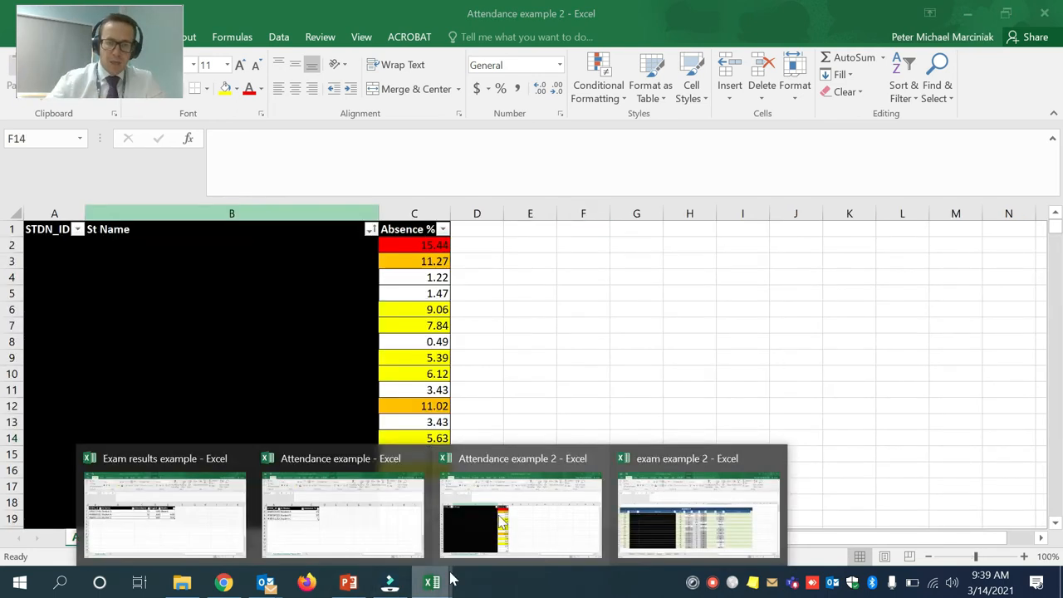
# Step: Select Stream 4's empty Attendance cells in exam example 2, then view Attendance example 2
pyautogui.click(698, 514)
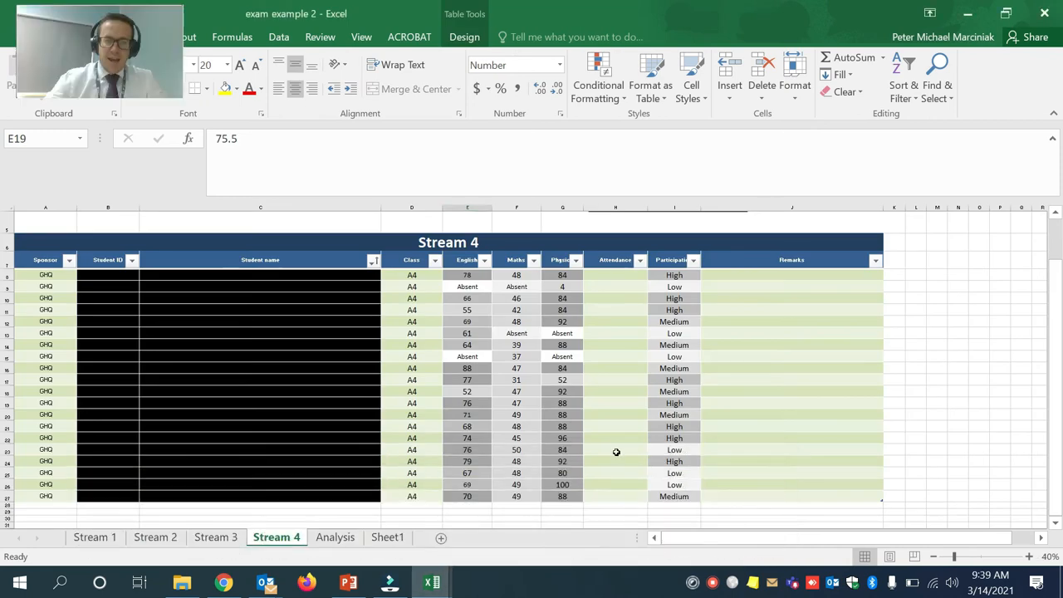
pyautogui.click(467, 402)
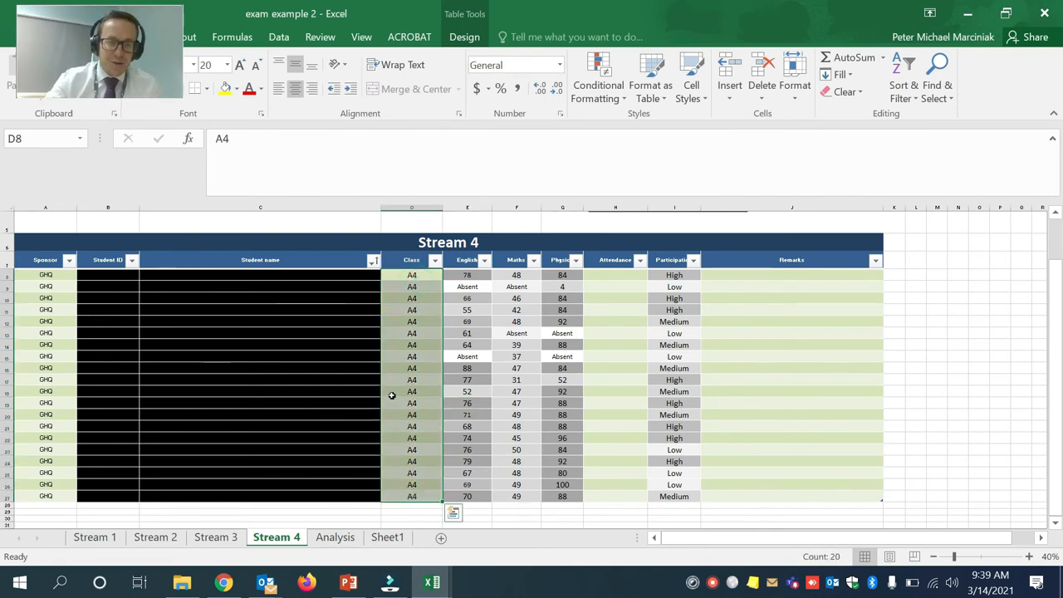
pyautogui.click(411, 391)
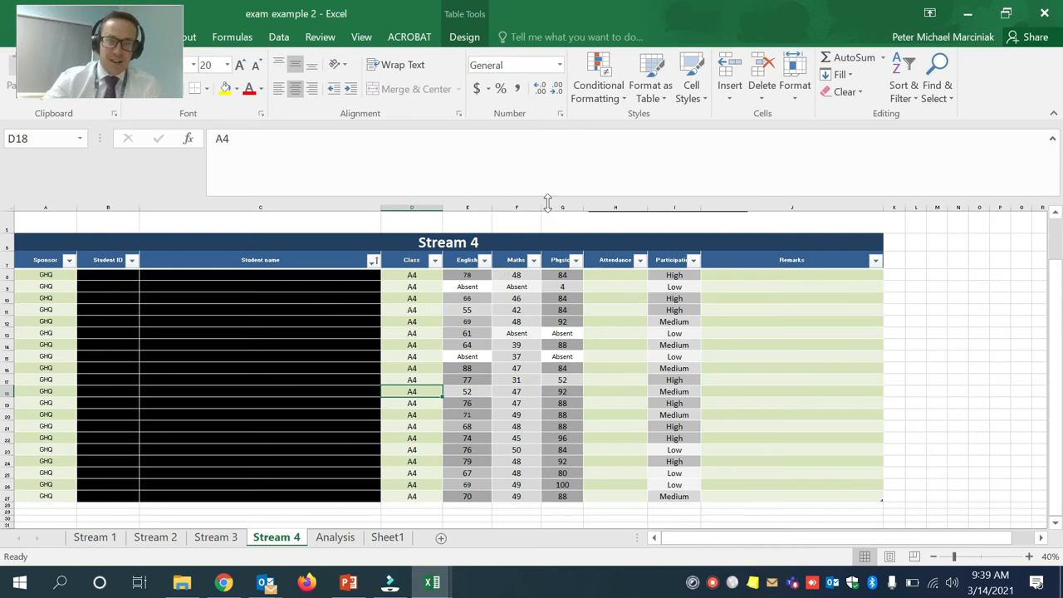
pyautogui.click(614, 260)
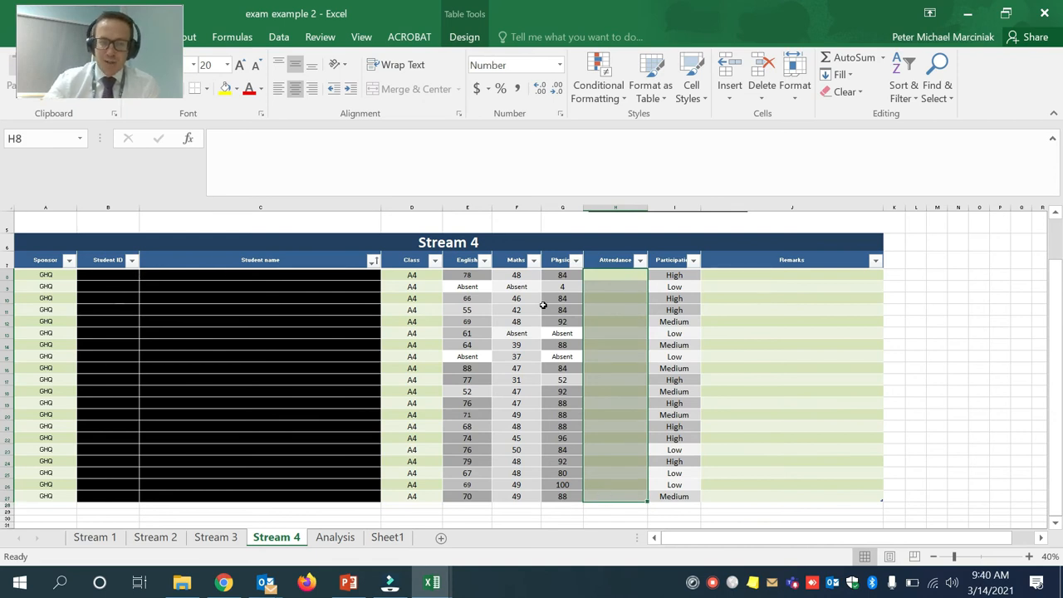
pyautogui.click(618, 286)
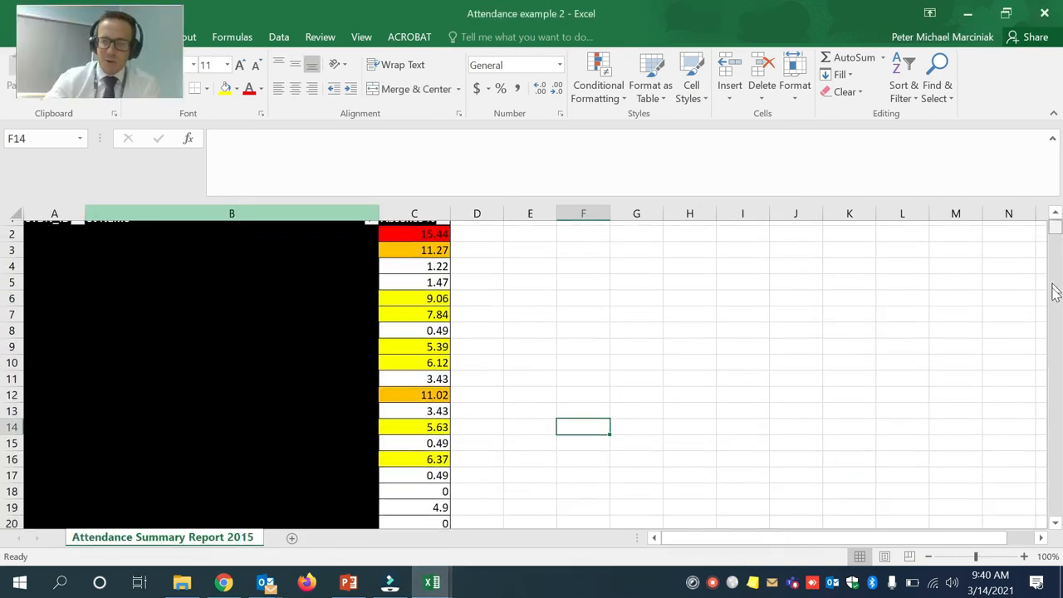
pyautogui.scroll(-3)
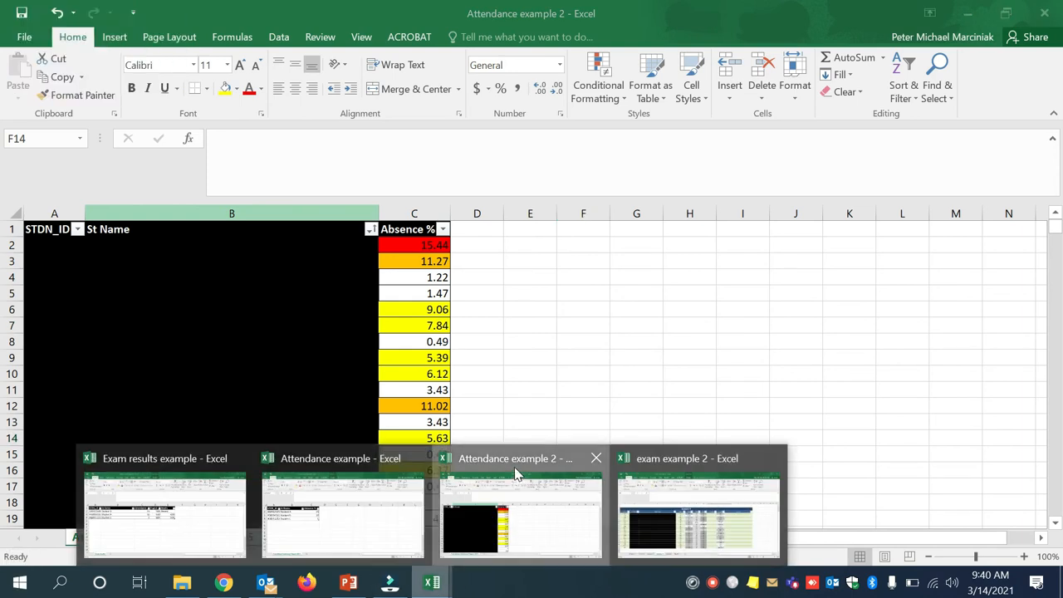
pyautogui.moveTo(673, 460)
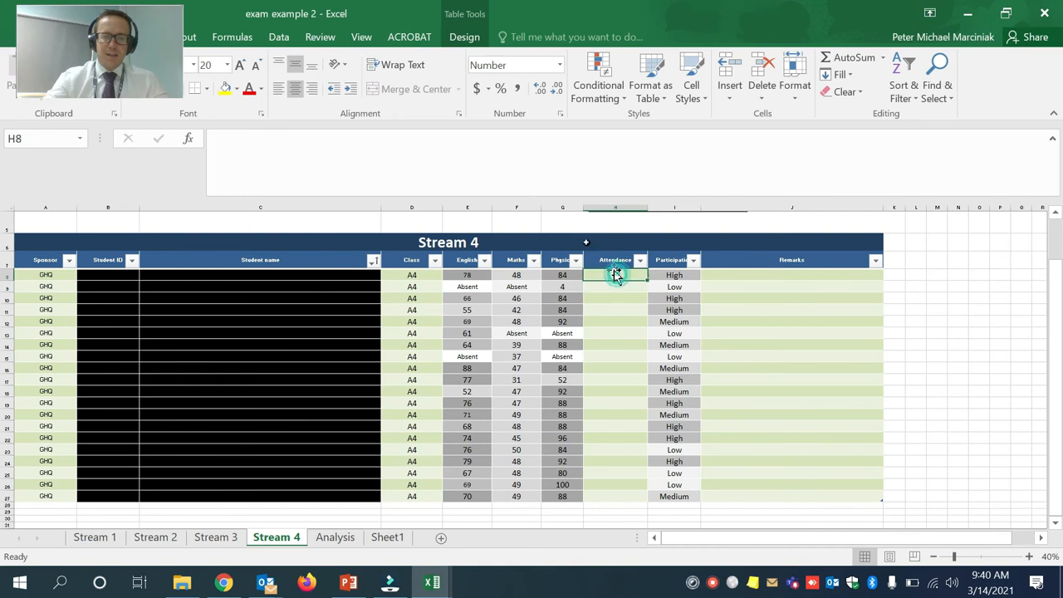
# Step: Start =VLOOKUP( in Stream 4's first Attendance cell H8 using Student ID B8
pyautogui.doubleClick(614, 275)
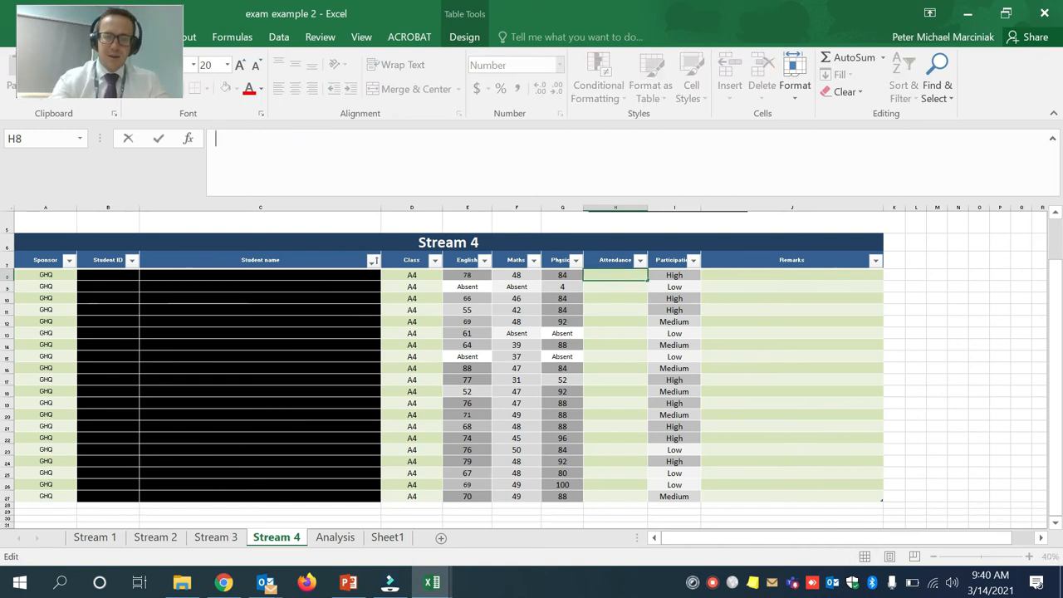
pyautogui.write('=VL')
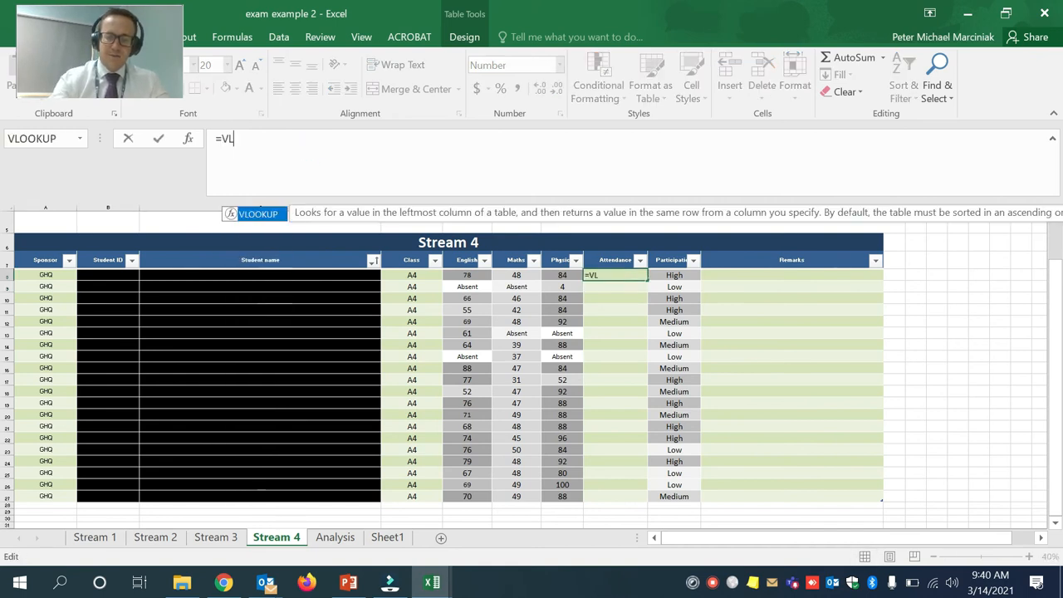
pyautogui.write('OOKUP(')
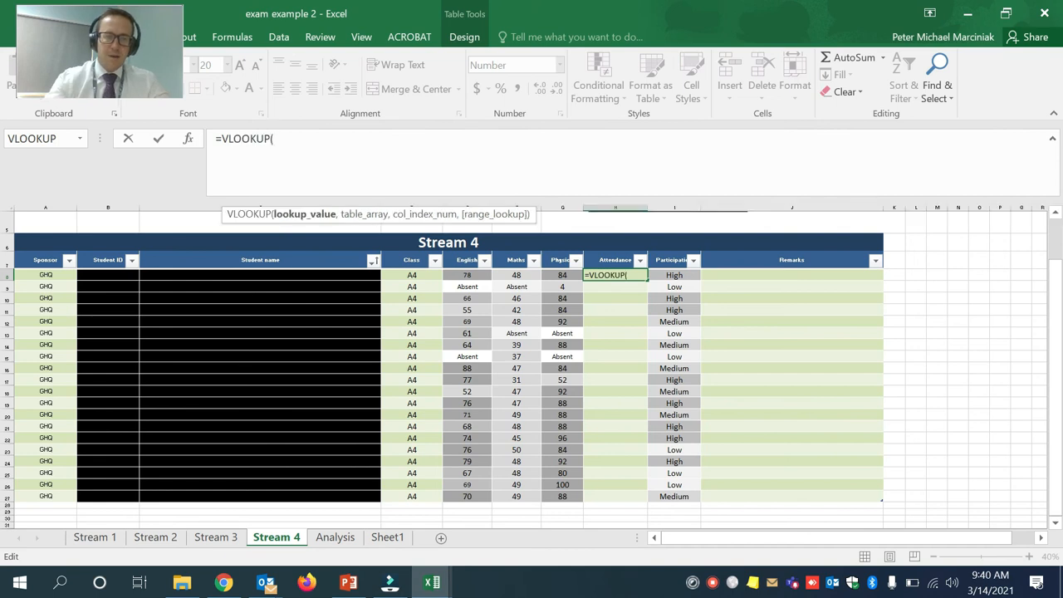
pyautogui.click(108, 274)
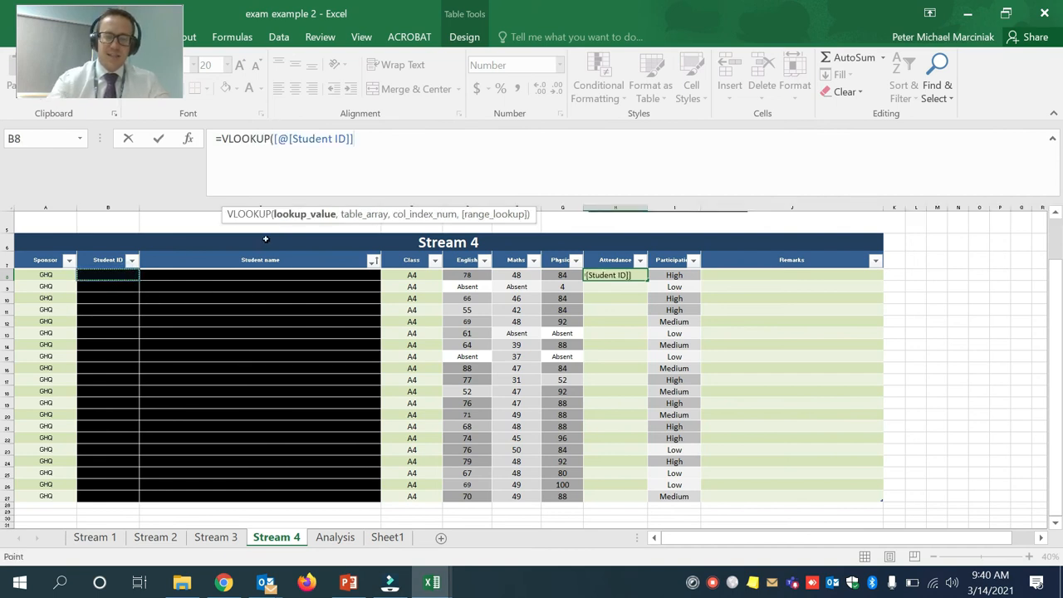
pyautogui.write(',')
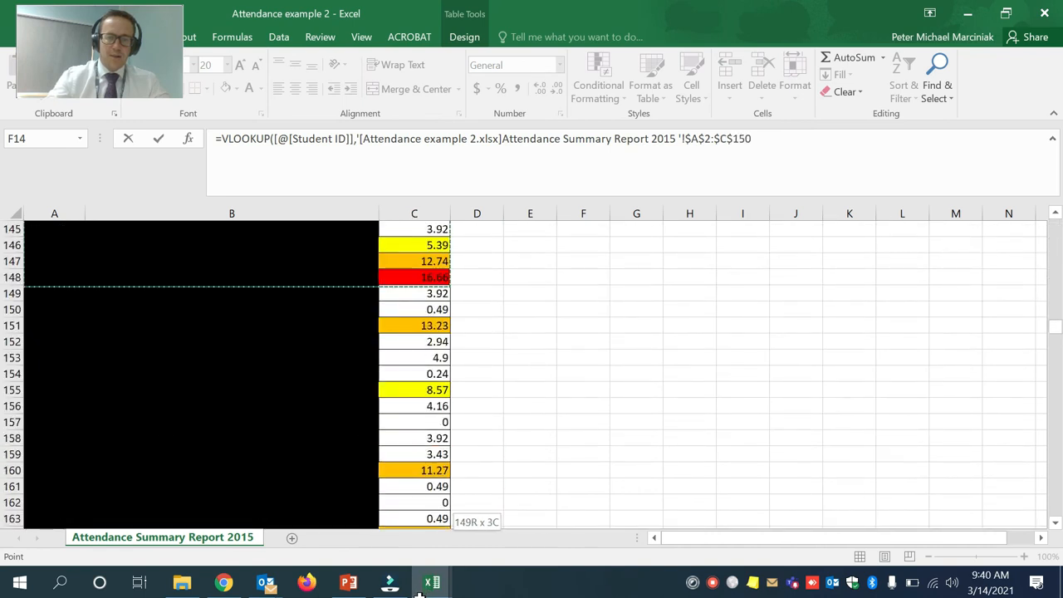
# Step: Finish the lookup with Table1, column 3 and FALSE, filling attendance for all 21 students
pyautogui.scroll(-3)
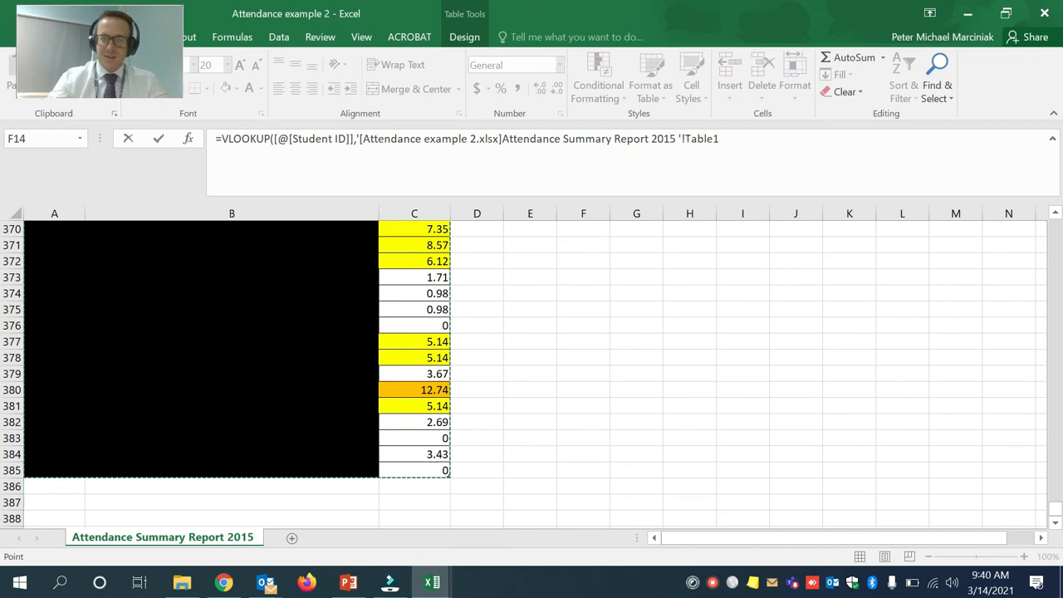
pyautogui.write(',')
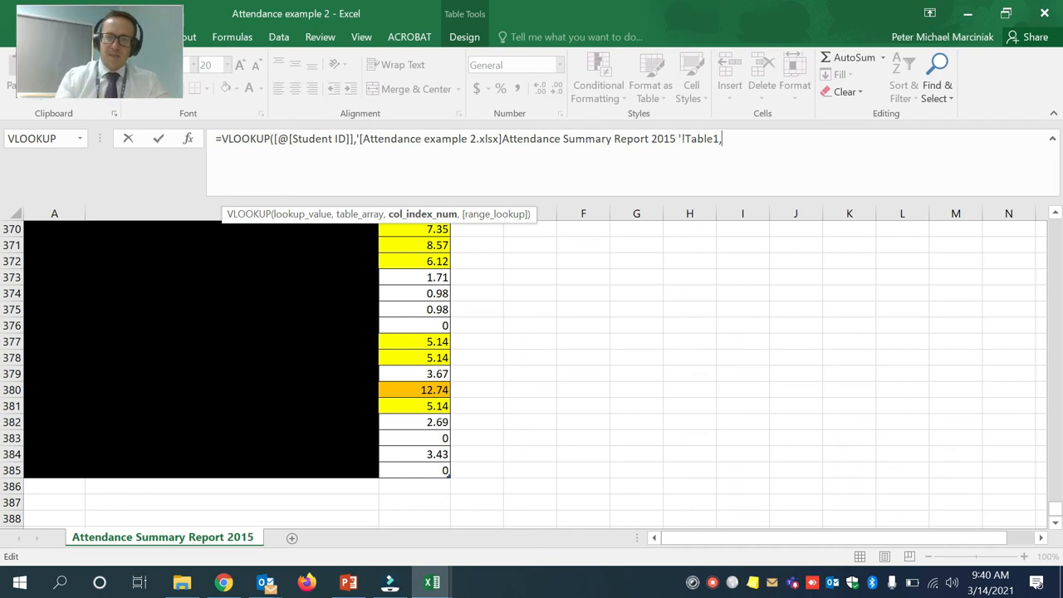
pyautogui.write('3')
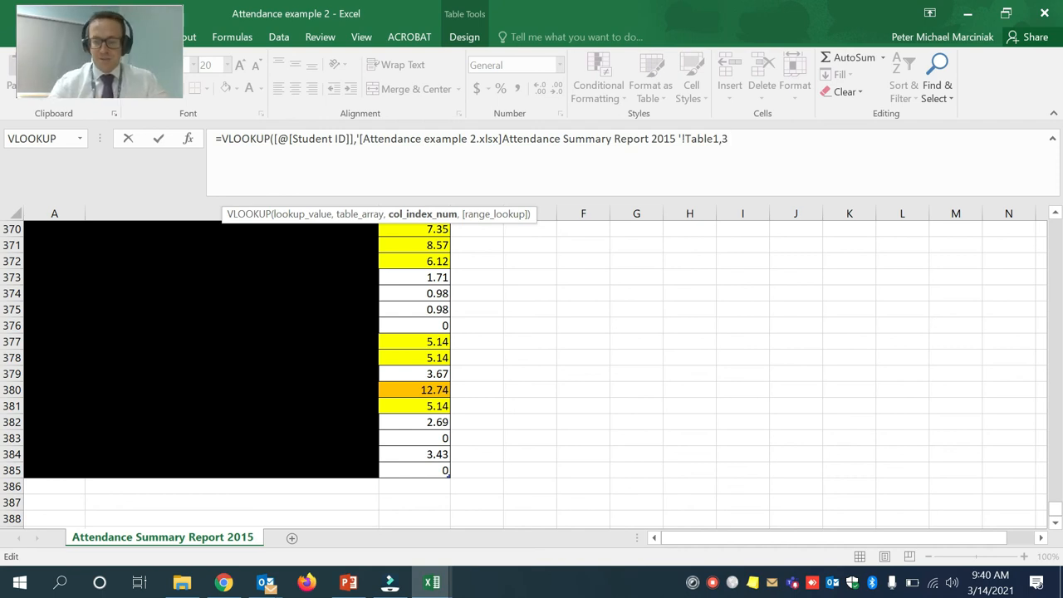
pyautogui.write(',')
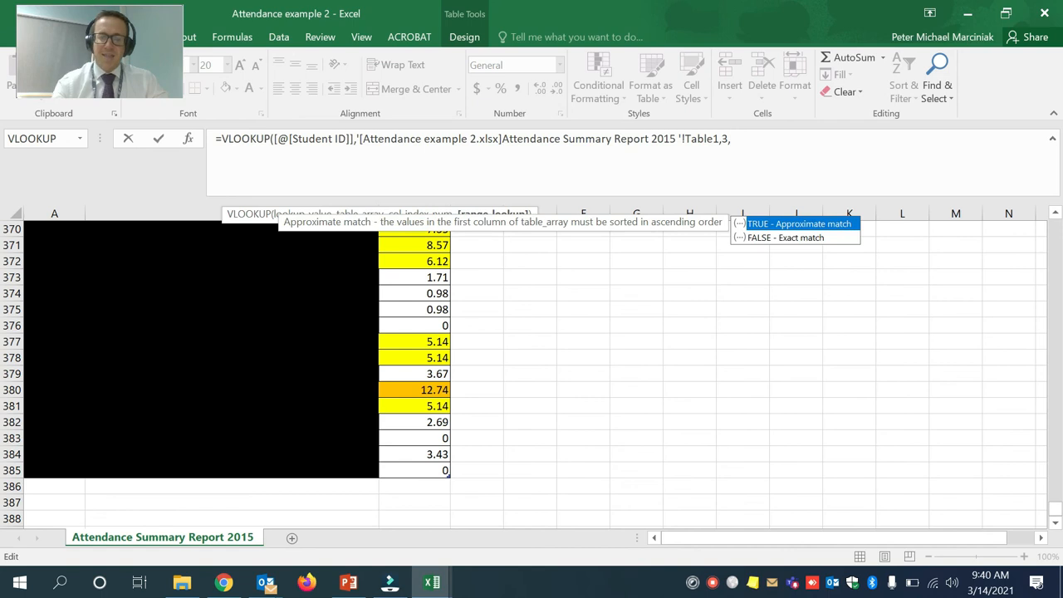
pyautogui.write('FALSE)')
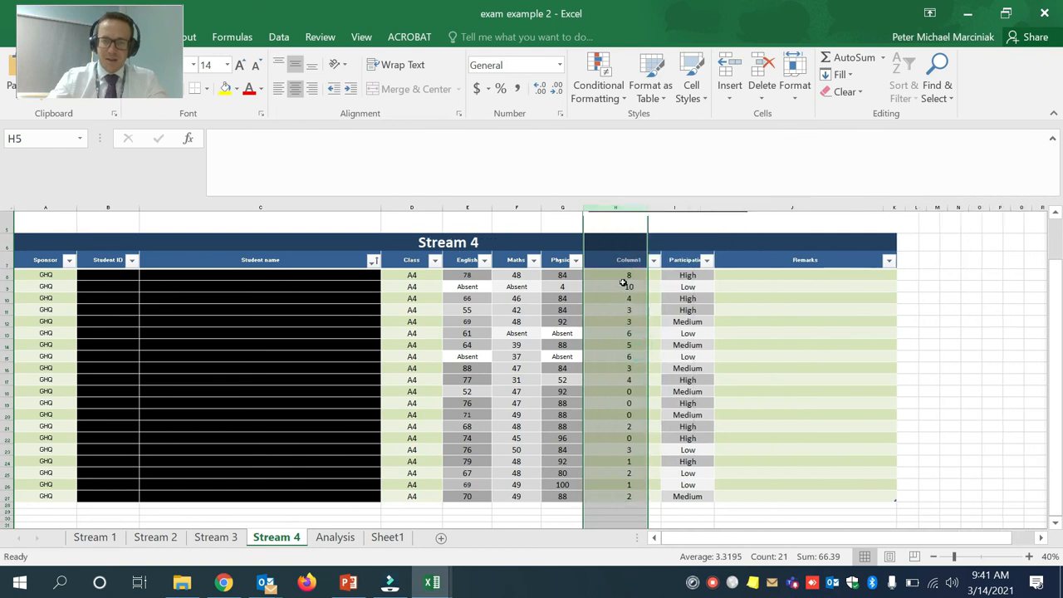
# Step: Start retyping the Stream 4 column header as "Attendance" (currently "Atte")
pyautogui.write('Atte')
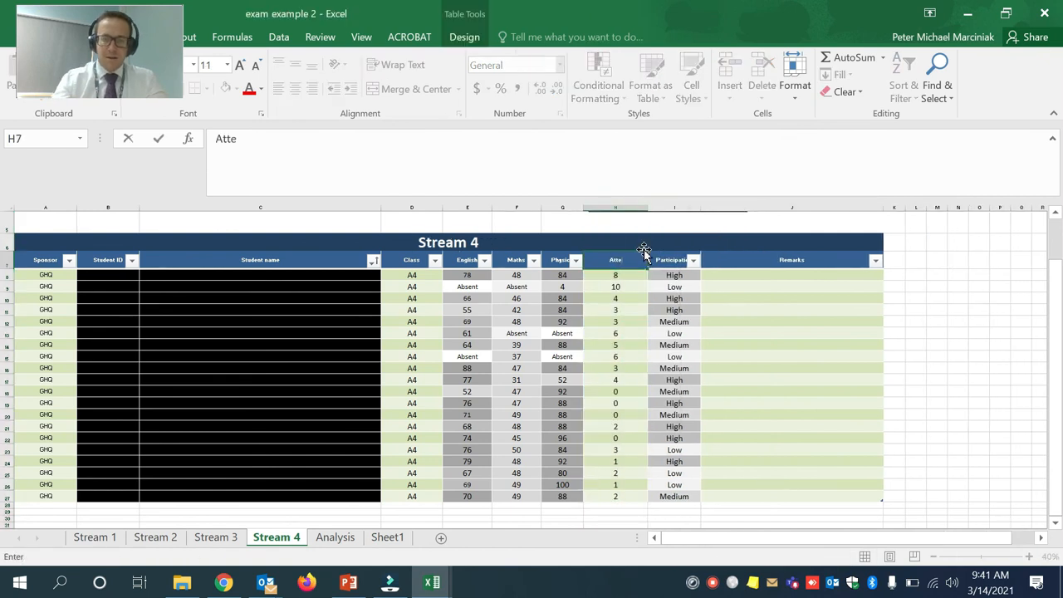